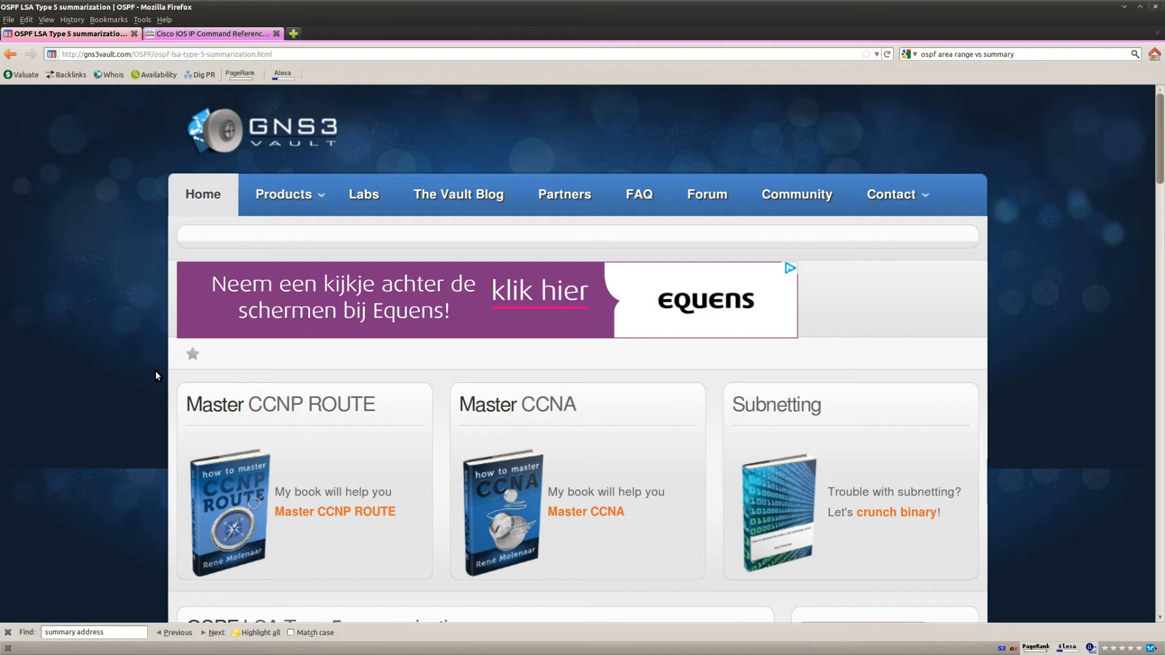
pyautogui.moveTo(144, 373)
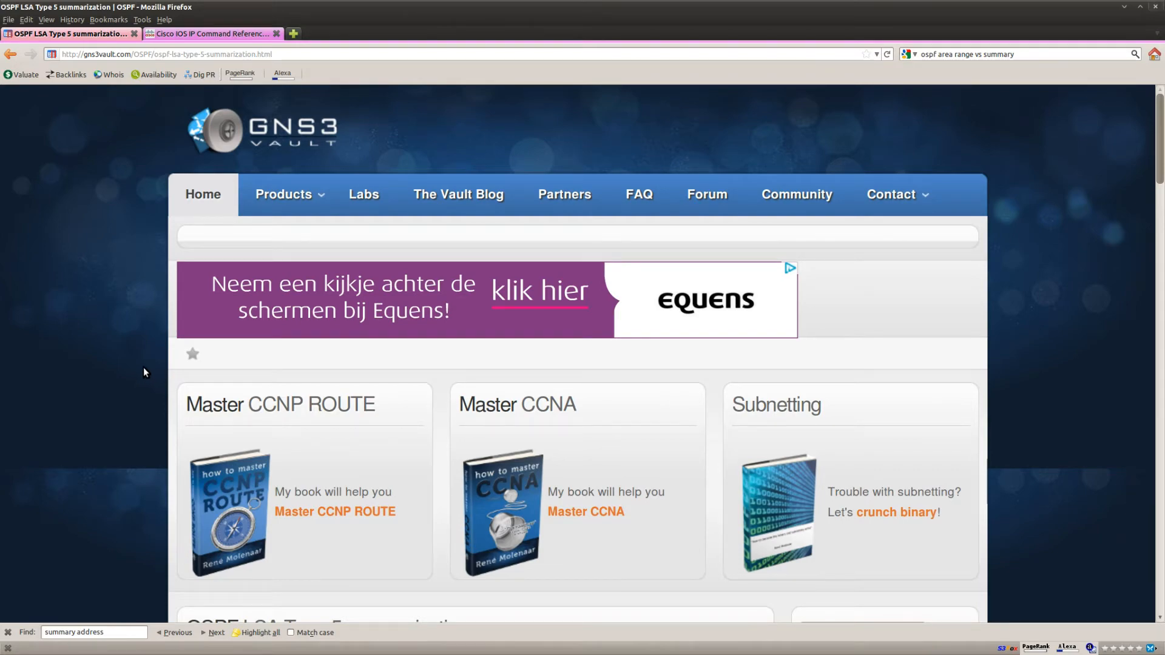
# Step: Configure OSPF process 1 on Harry, advertising network 192.168.12.0 in area 0
pyautogui.scroll(-3)
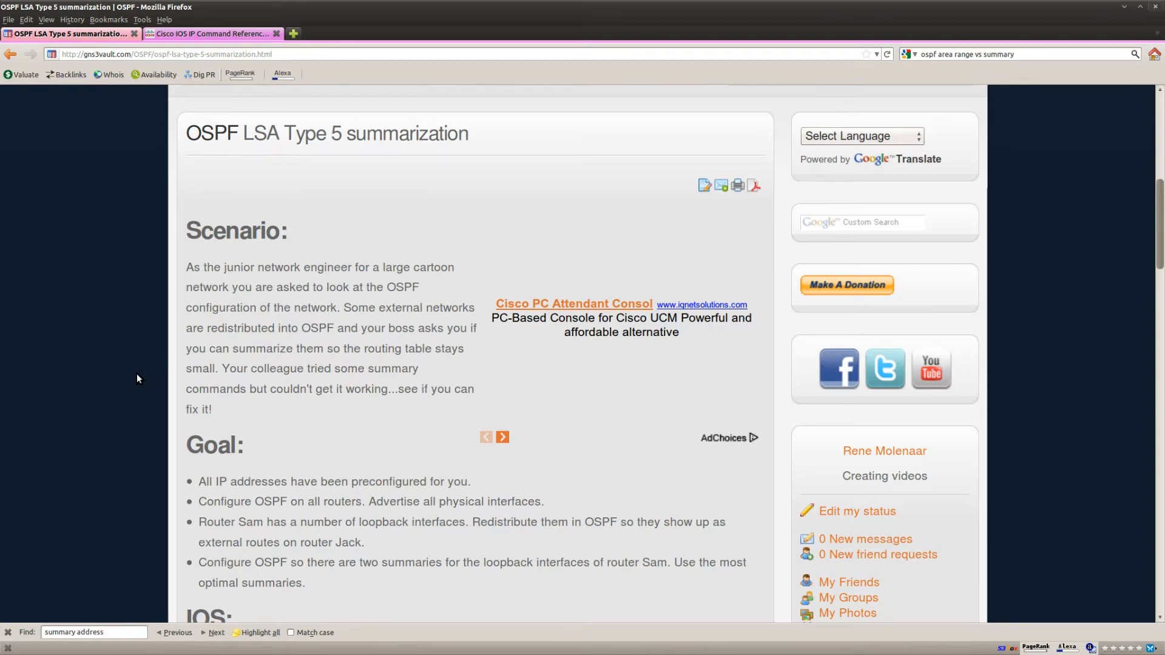
pyautogui.scroll(-3)
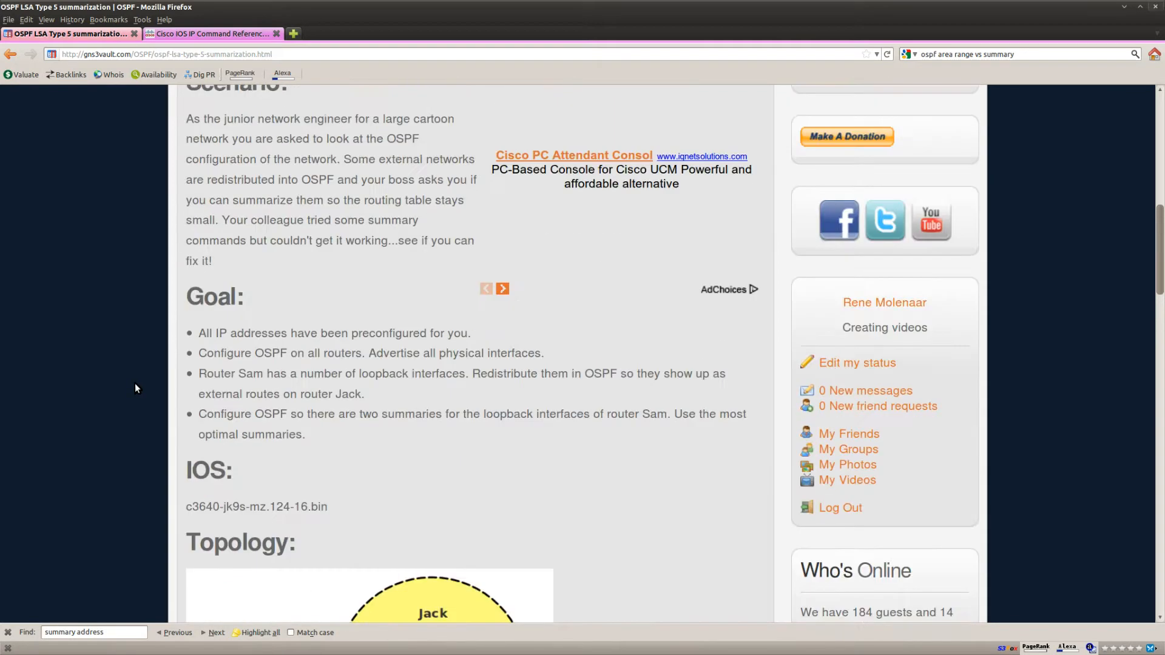
pyautogui.moveTo(573, 358)
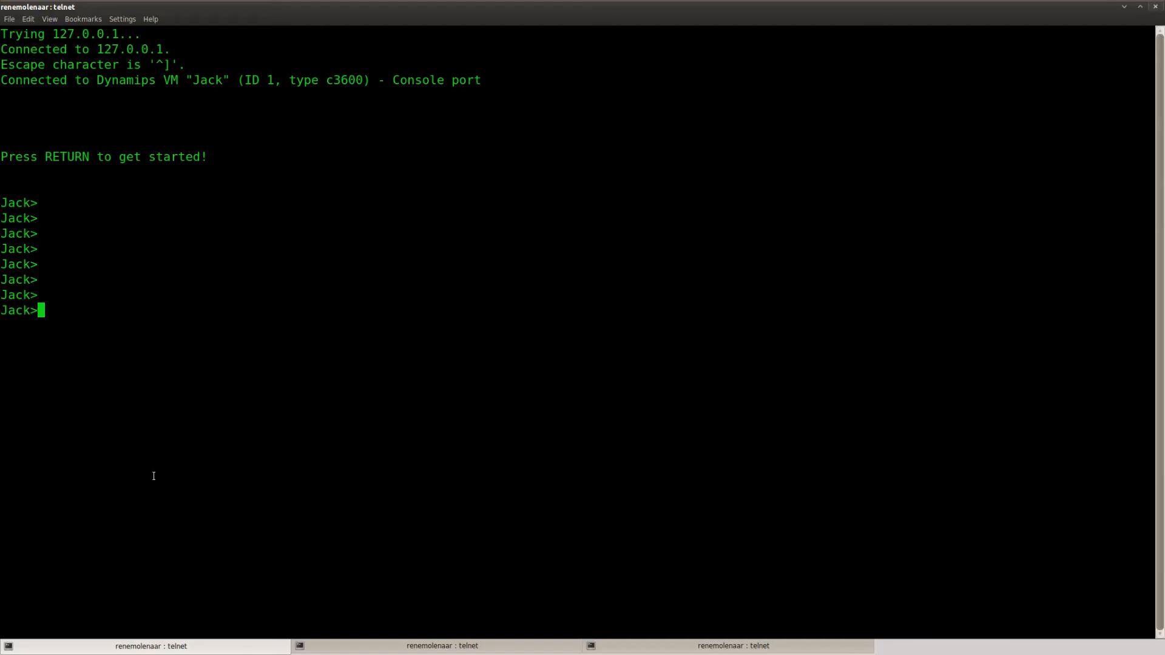
pyautogui.write('conf t')
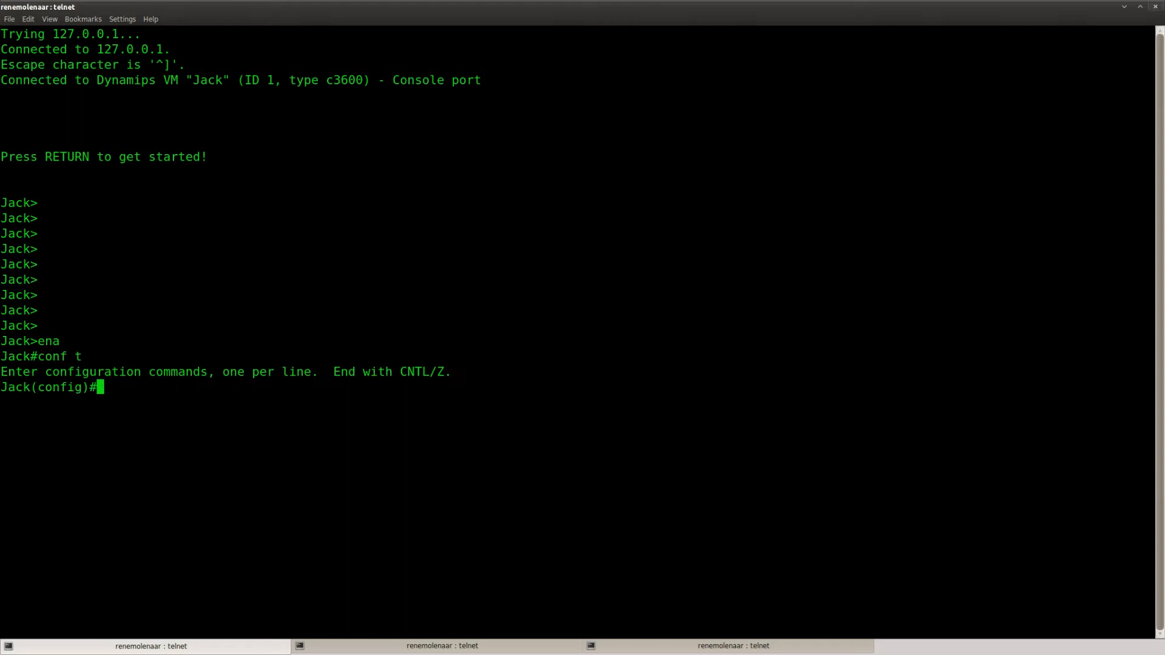
pyautogui.write('router ospf 1')
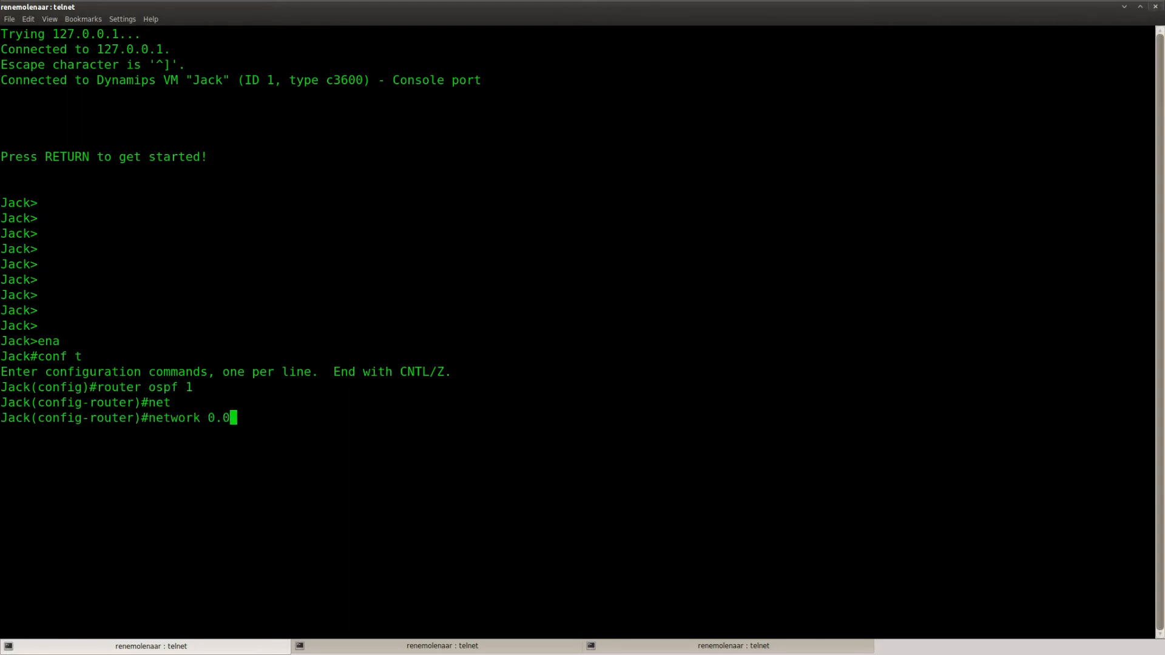
pyautogui.write('.0.0 255.255.255.255')
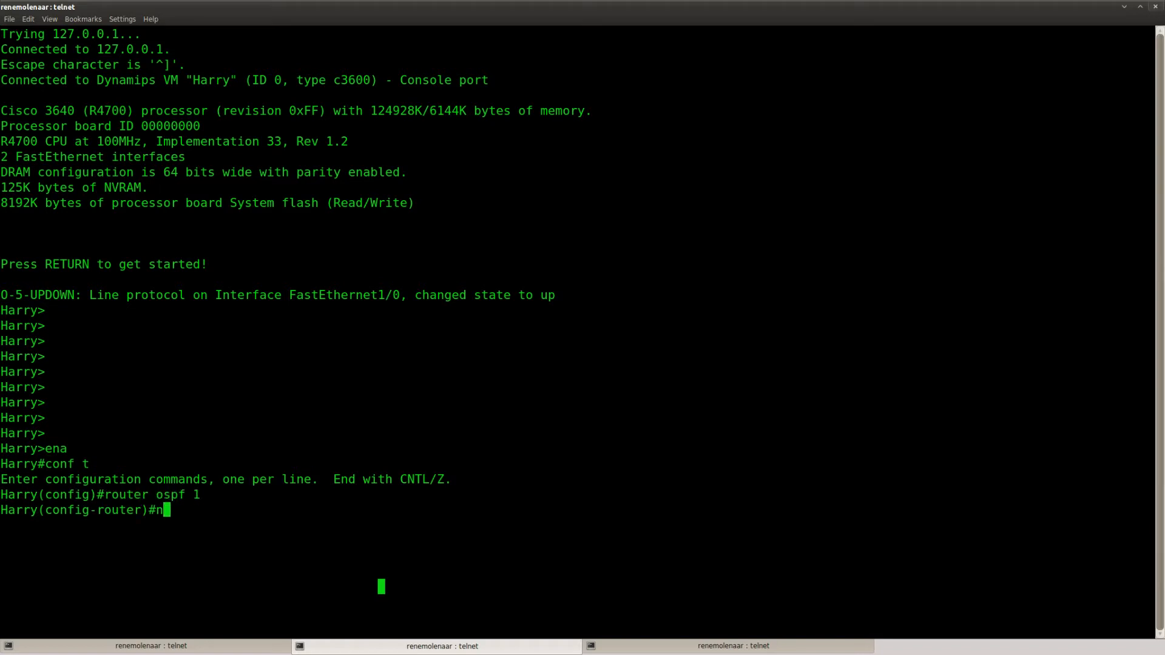
pyautogui.write('network 192.168.12.0 0.0.0.255 area 0')
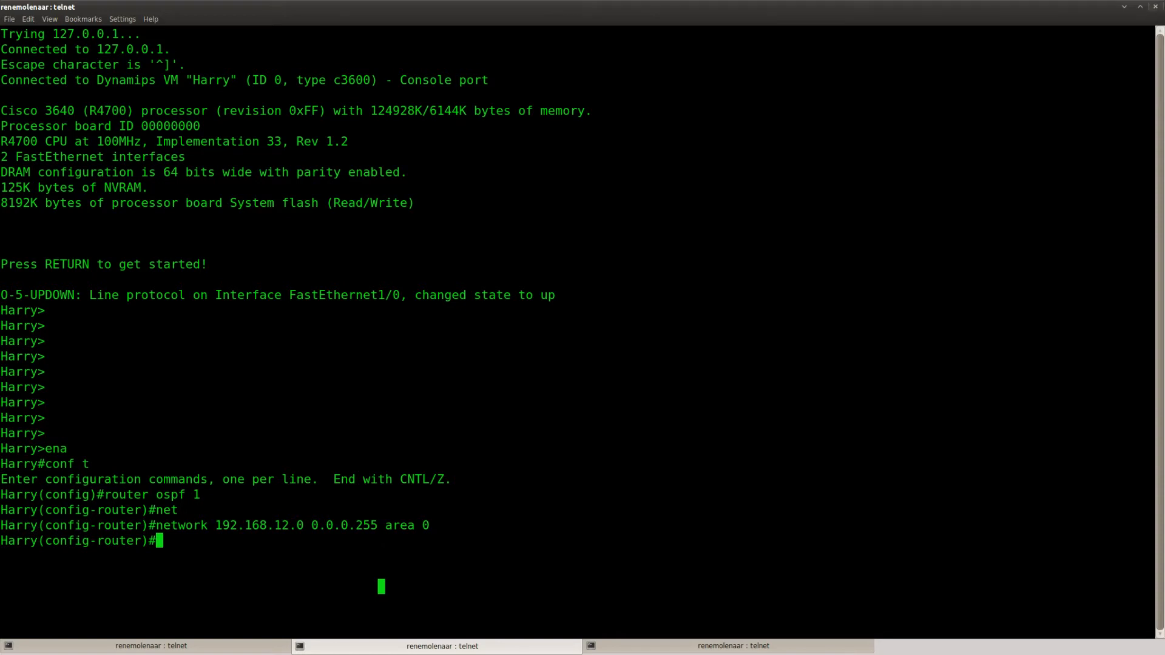
# Step: Advertise network 192.168.23.0 0.0.0.255 under OSPF on Harry and then on Sam
pyautogui.write('network 192.168.23.0')
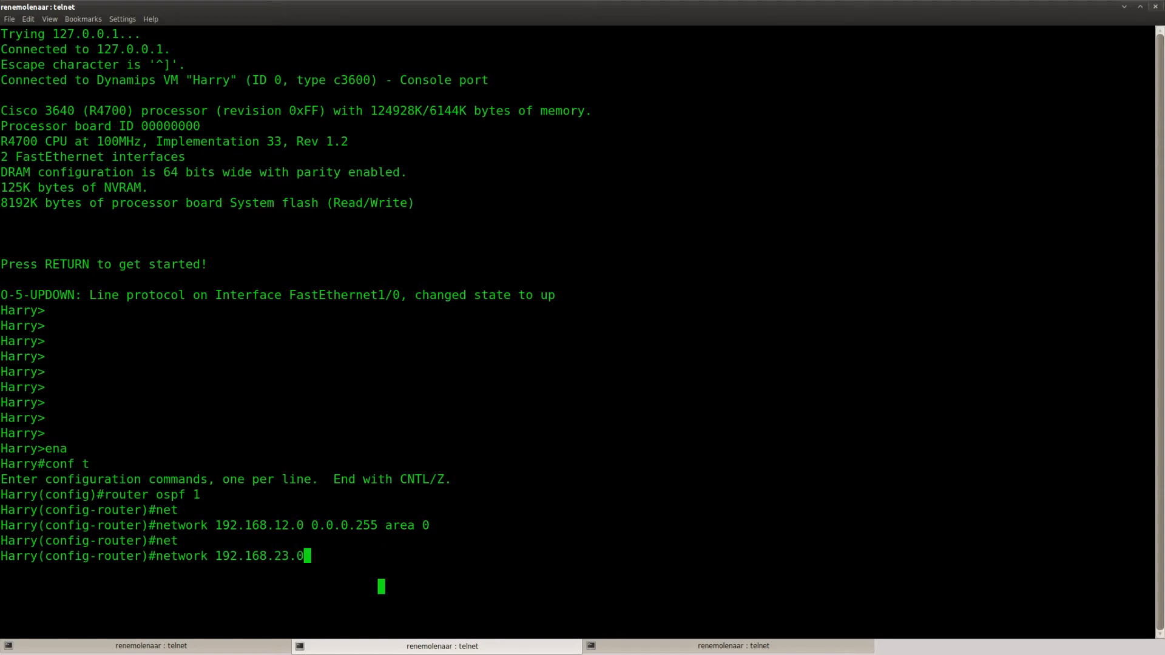
pyautogui.write('0.0.0.255 area')
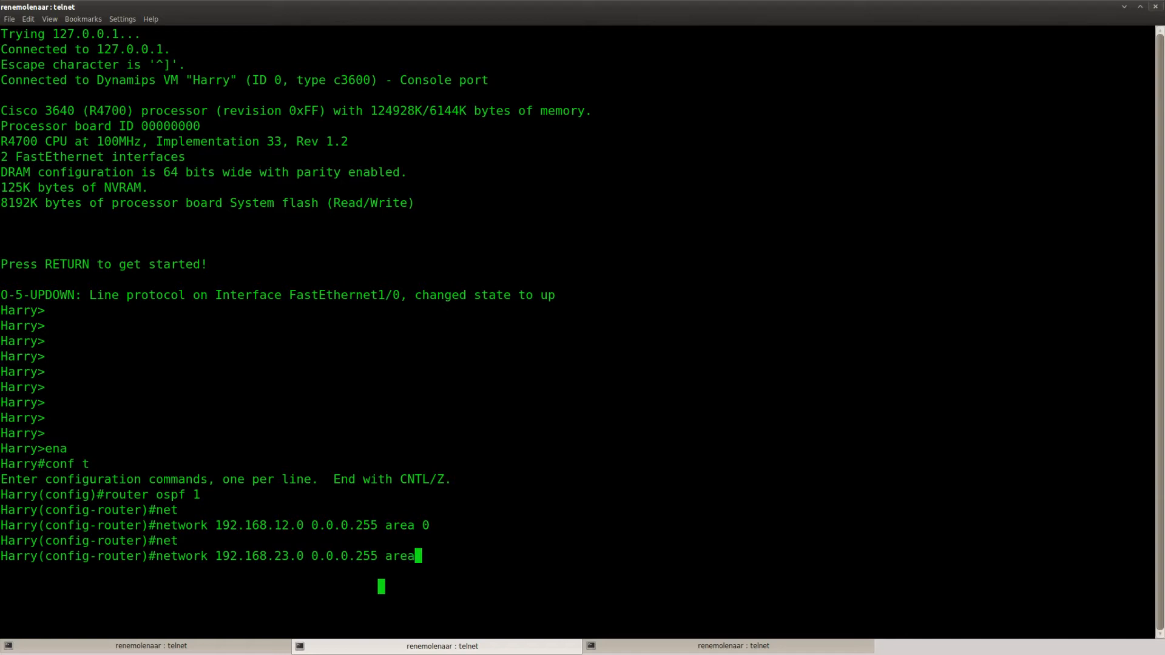
pyautogui.click(735, 646)
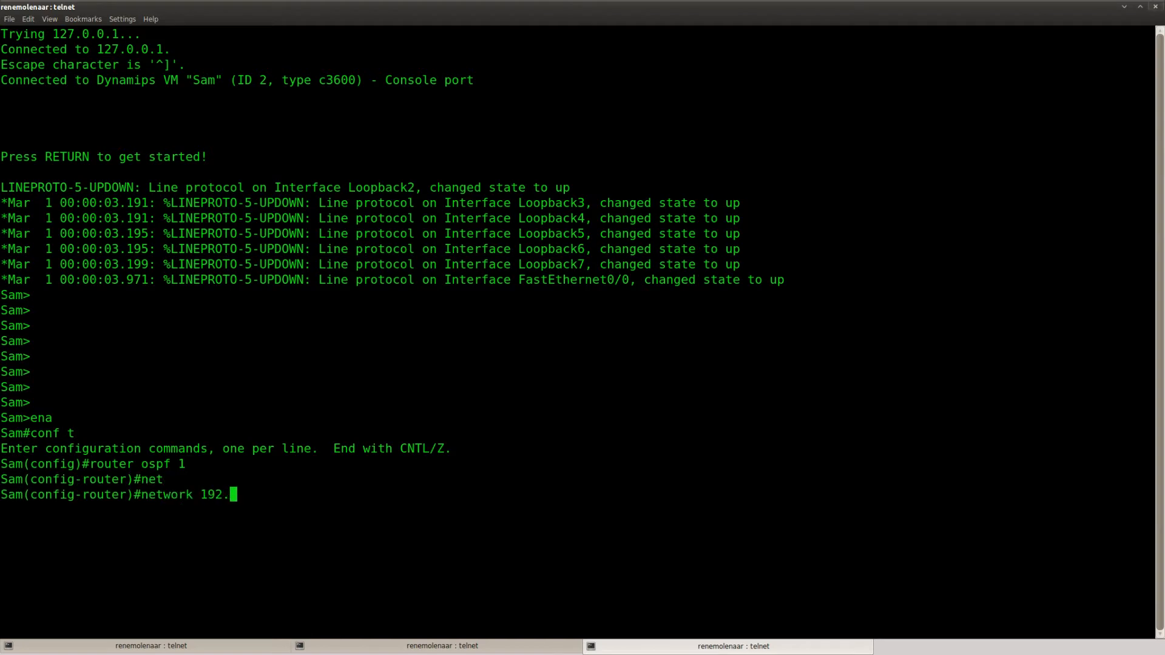
pyautogui.write('168.23.0 0.0.0.255 area 1')
pyautogui.write('do show ip int brief')
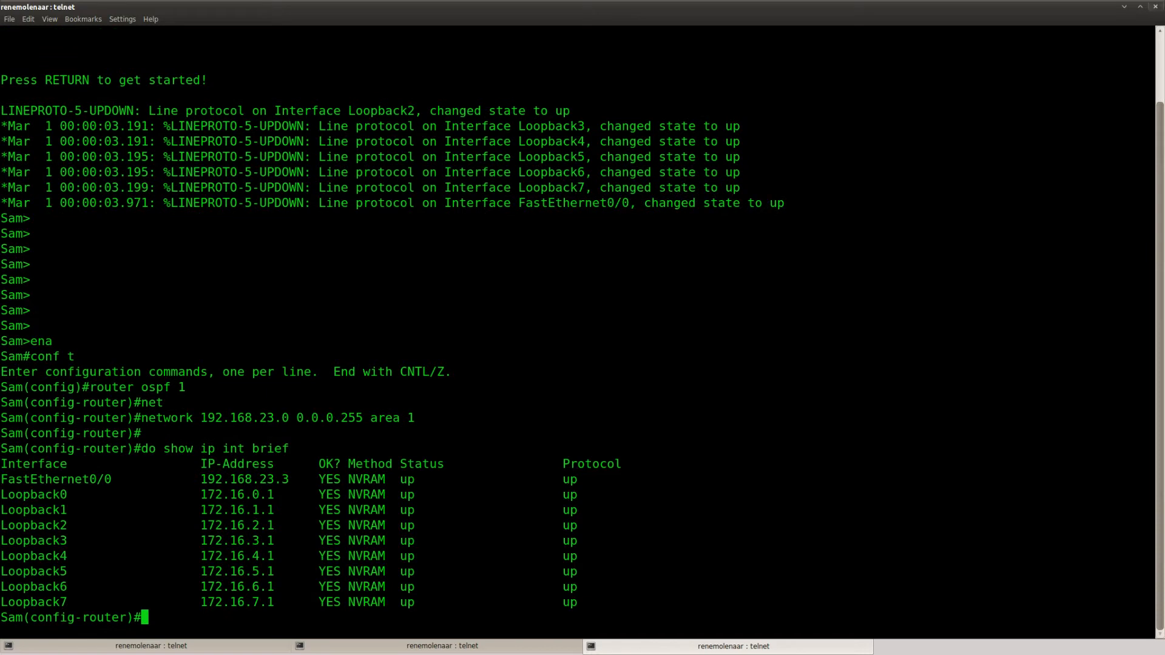
# Step: Enter redistribute connected subnets under router ospf 1 on Sam
pyautogui.write('redistribute connected')
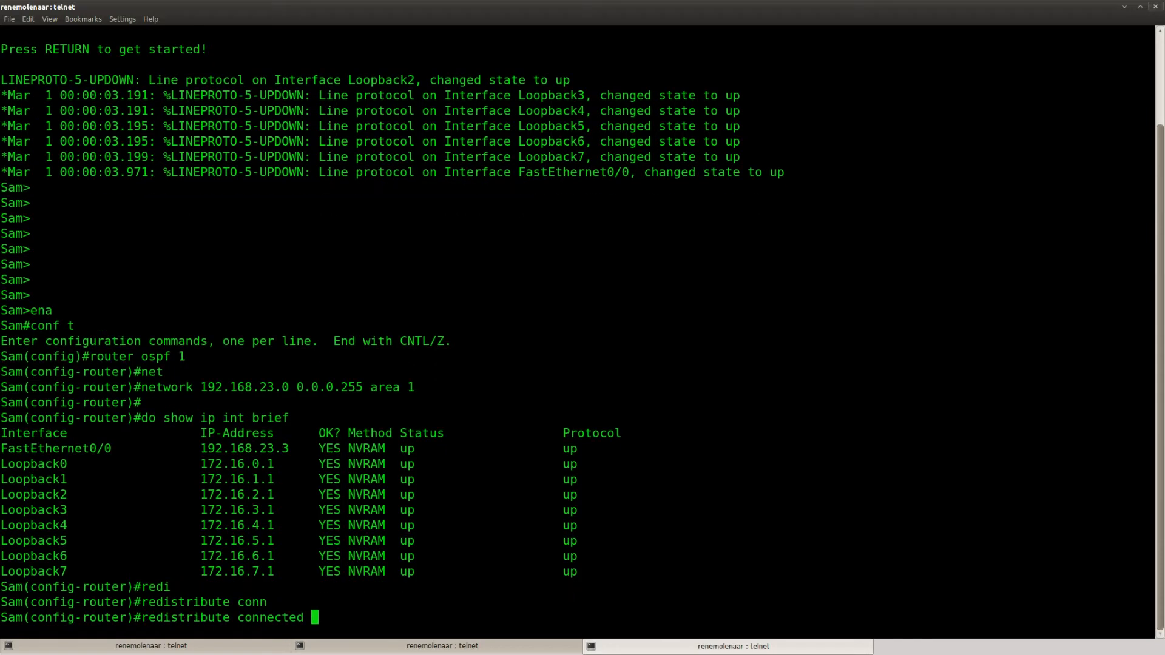
pyautogui.write('subnets')
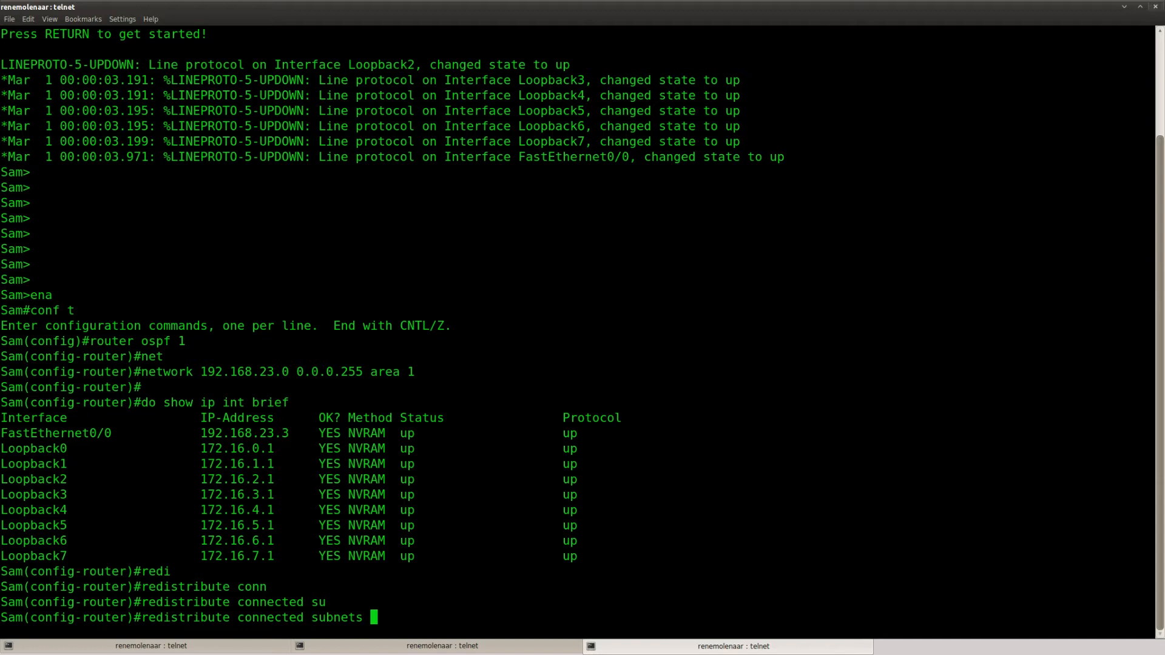
pyautogui.press('Return')
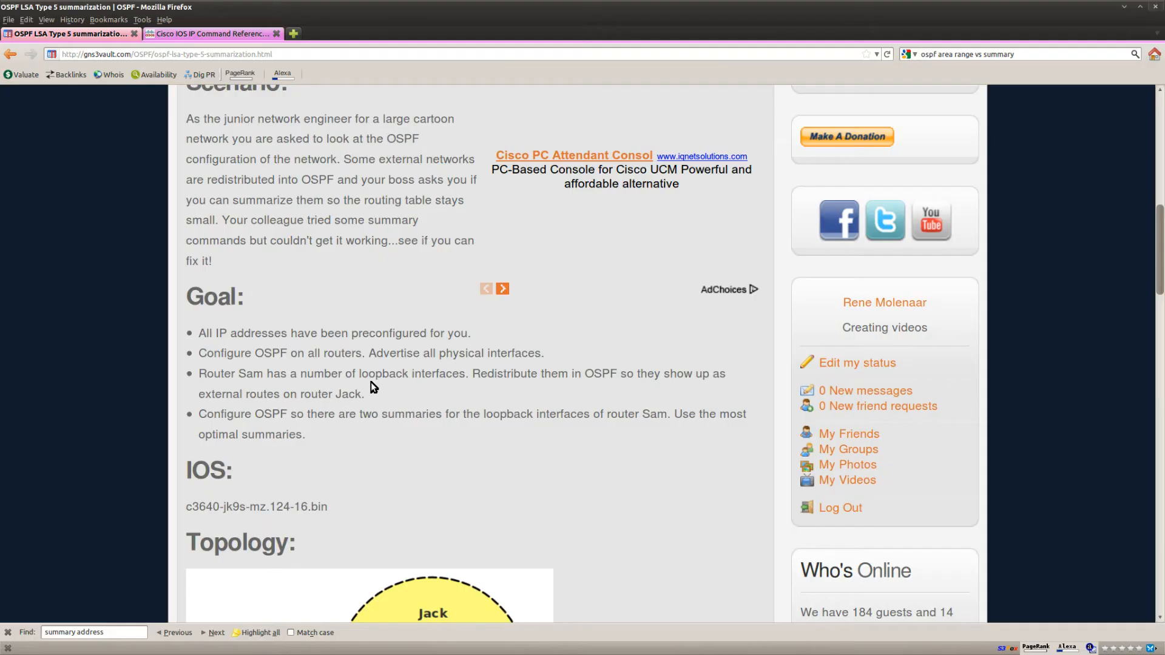
pyautogui.moveTo(392, 405)
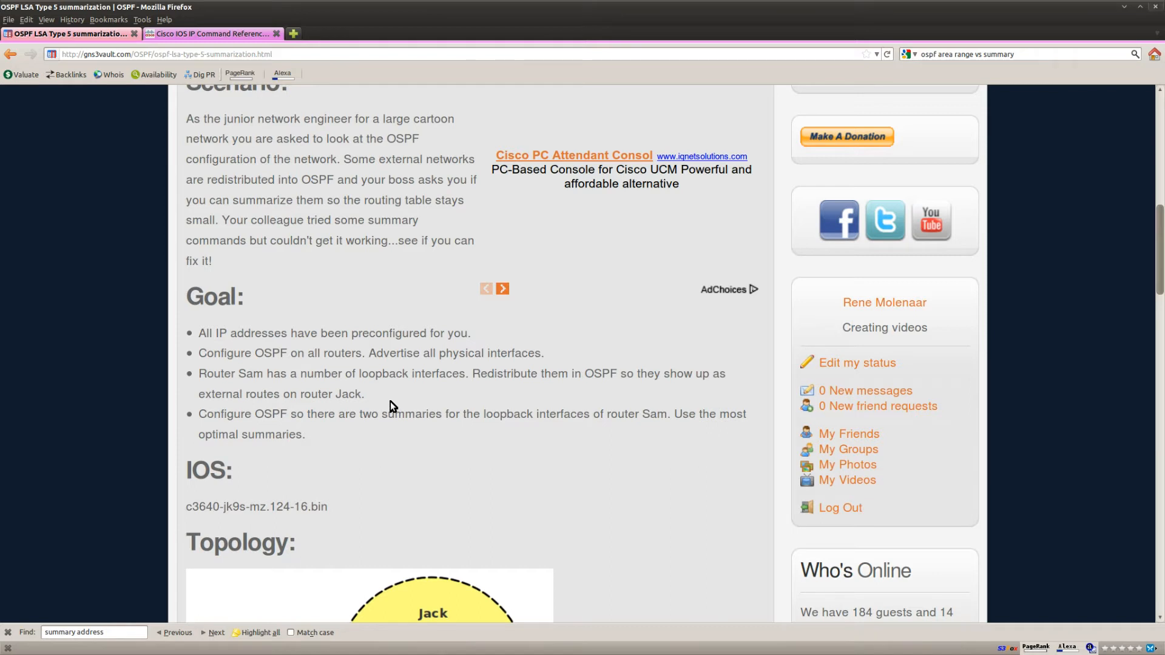
pyautogui.moveTo(198, 414); pyautogui.dragTo(394, 414)
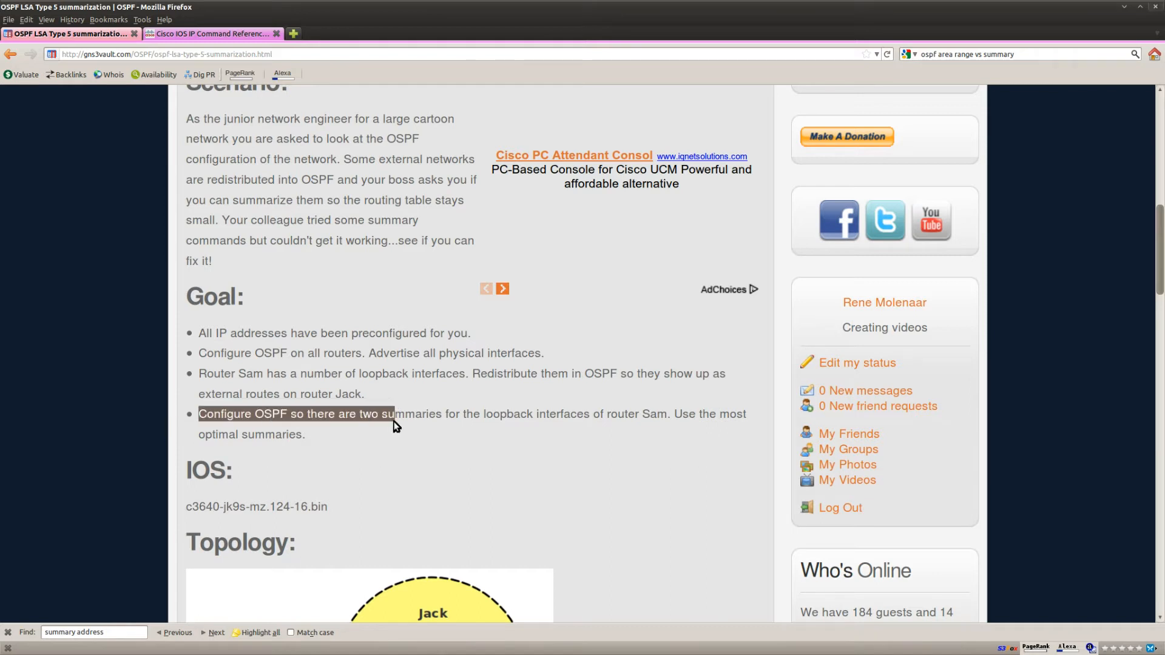
pyautogui.moveTo(394, 414); pyautogui.dragTo(587, 414)
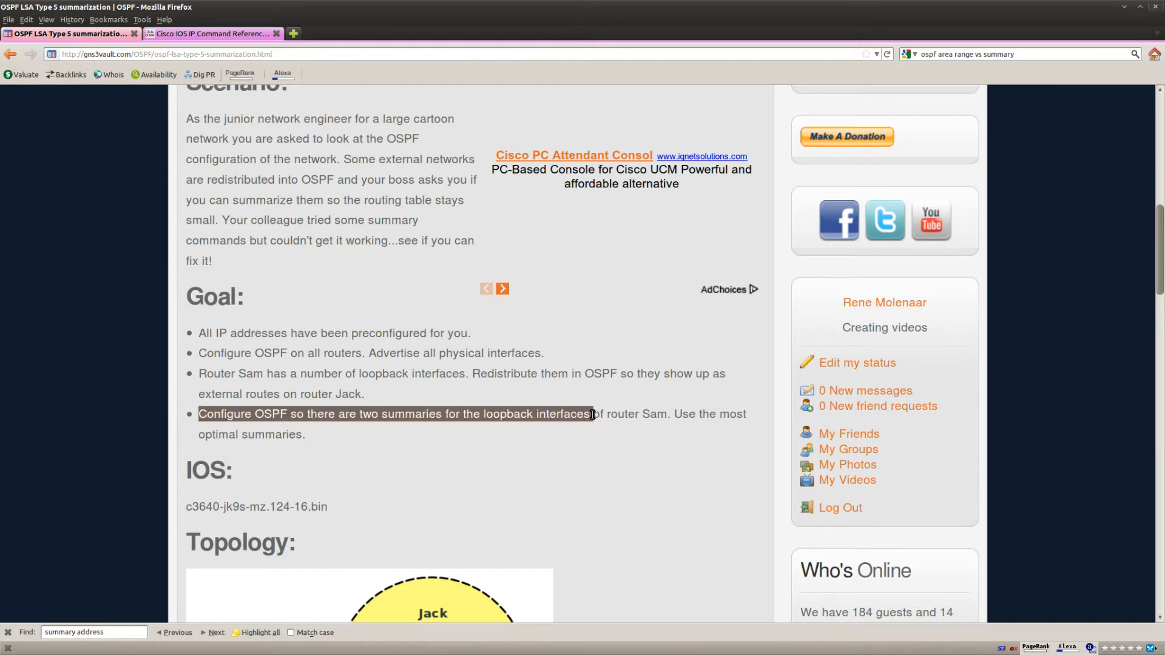
pyautogui.click(590, 435)
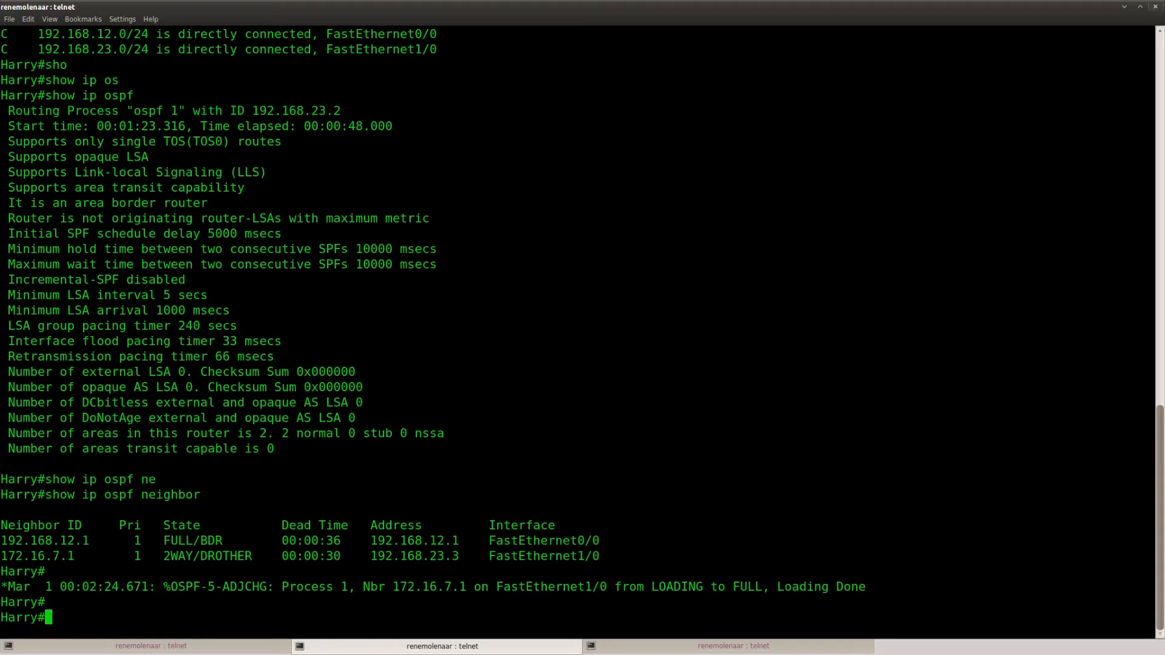
# Step: Run show ip ospf on Harry and highlight the eight O E2 172.16.x.0/24 routes
pyautogui.write('show ip ospf')
pyautogui.write('show ip route')
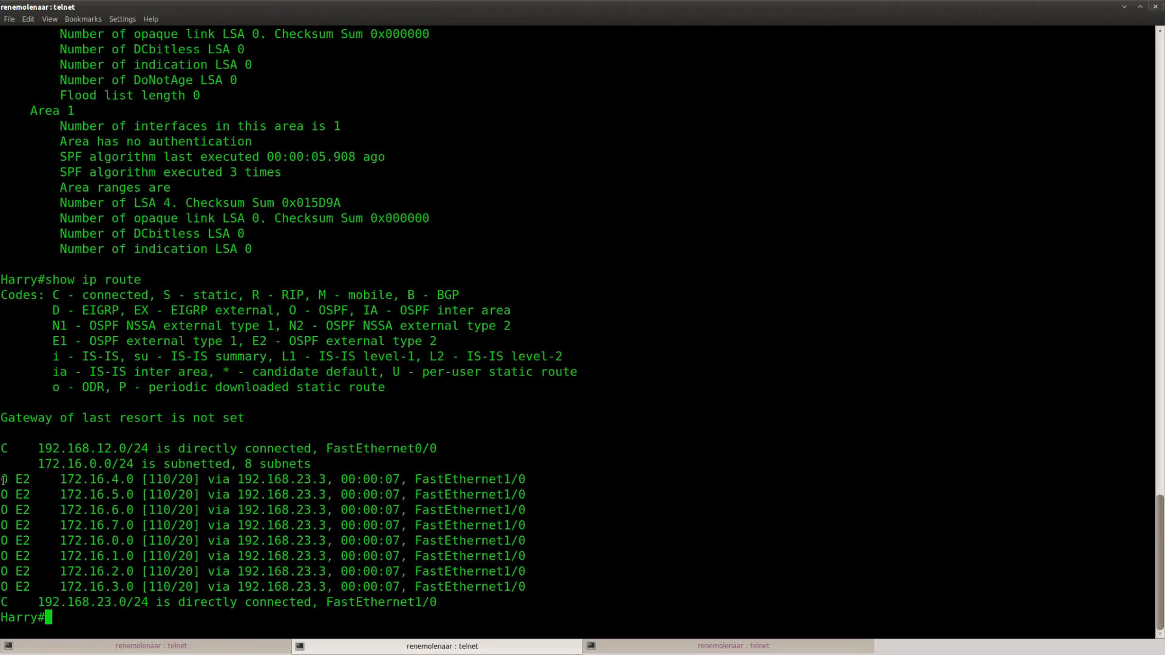
pyautogui.moveTo(4, 480); pyautogui.dragTo(528, 587)
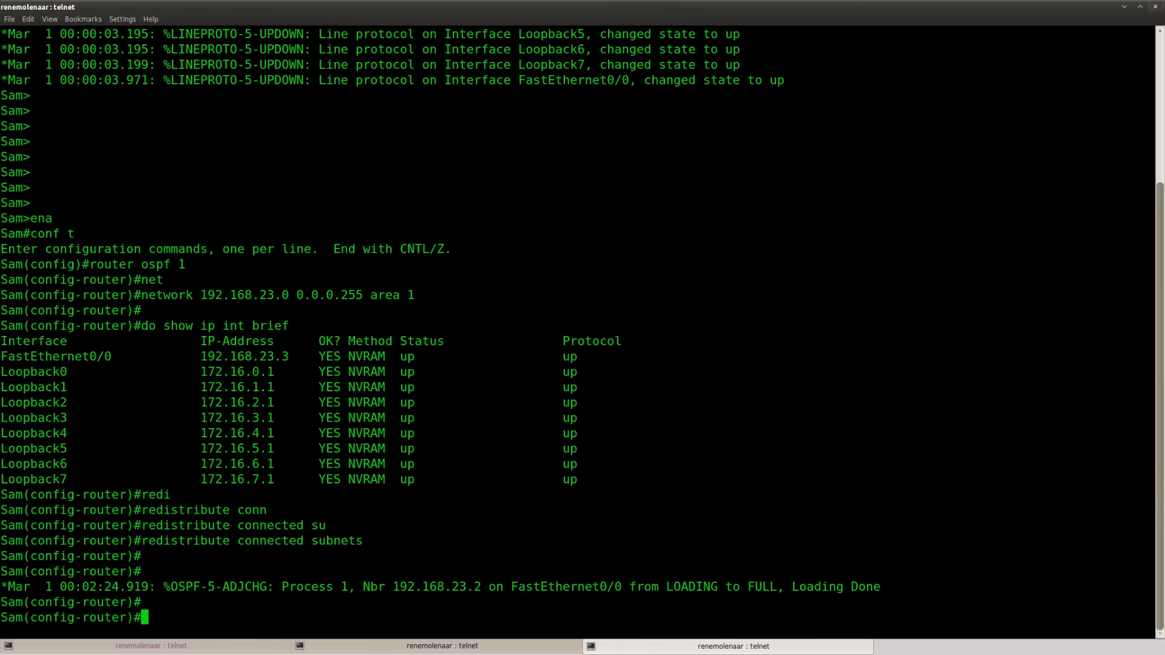
# Step: Enter summary-address 172.16.0.0 255.255.252.0 under OSPF on Sam, referencing Loopback0-3 addresses
pyautogui.write('su')
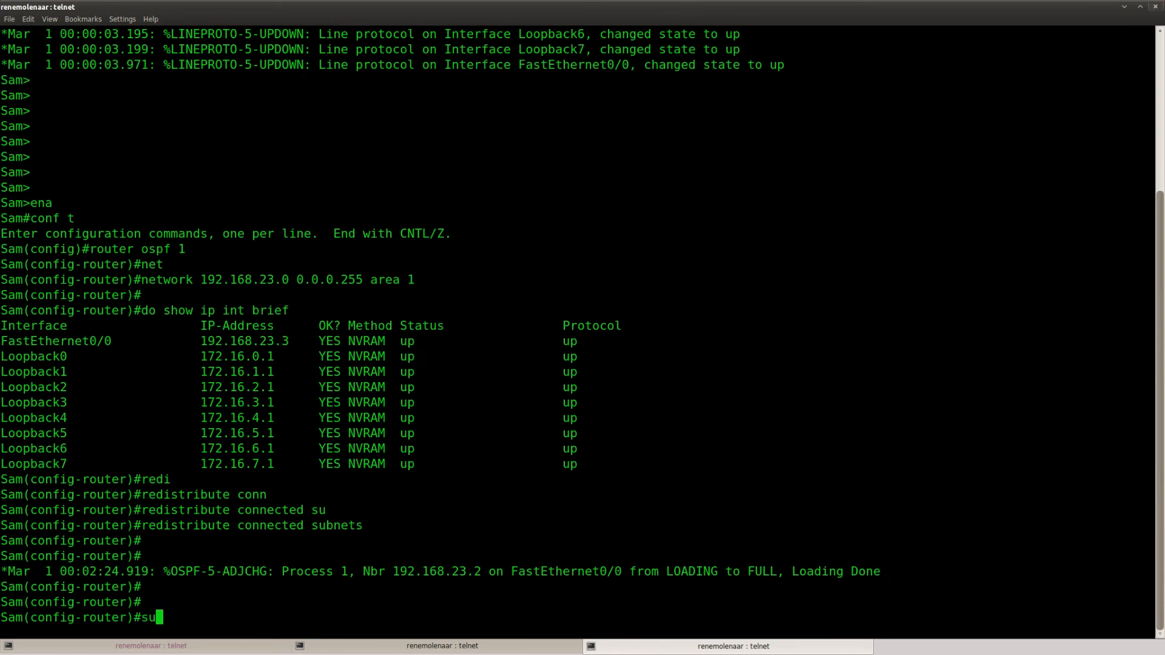
pyautogui.write('summary-address')
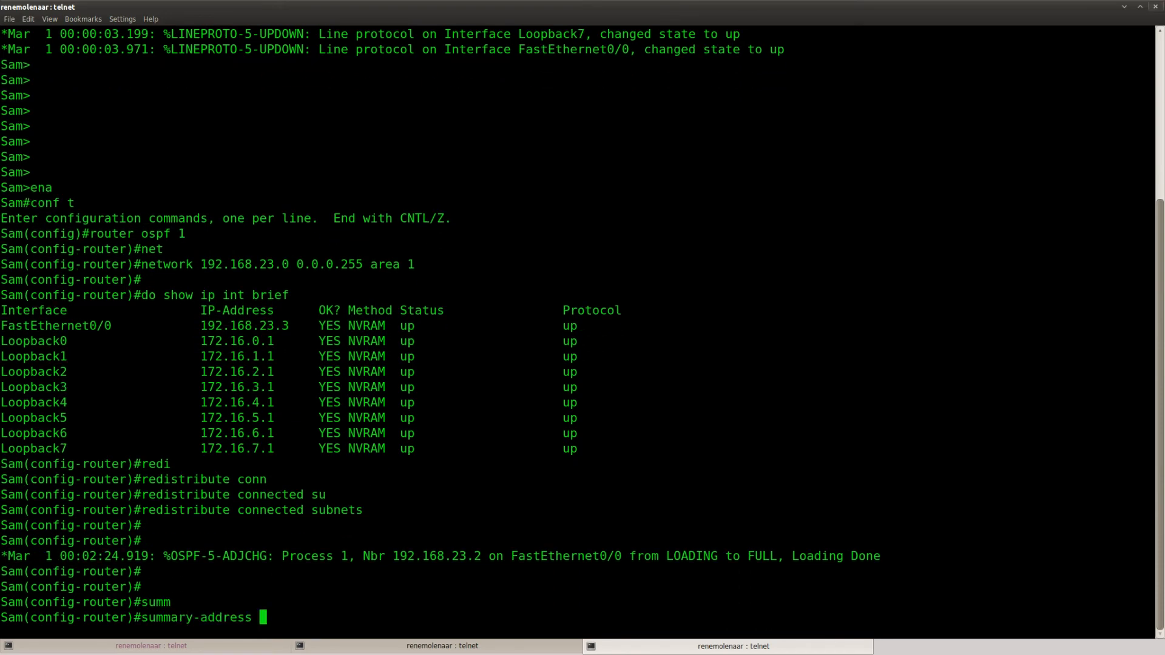
pyautogui.write('?')
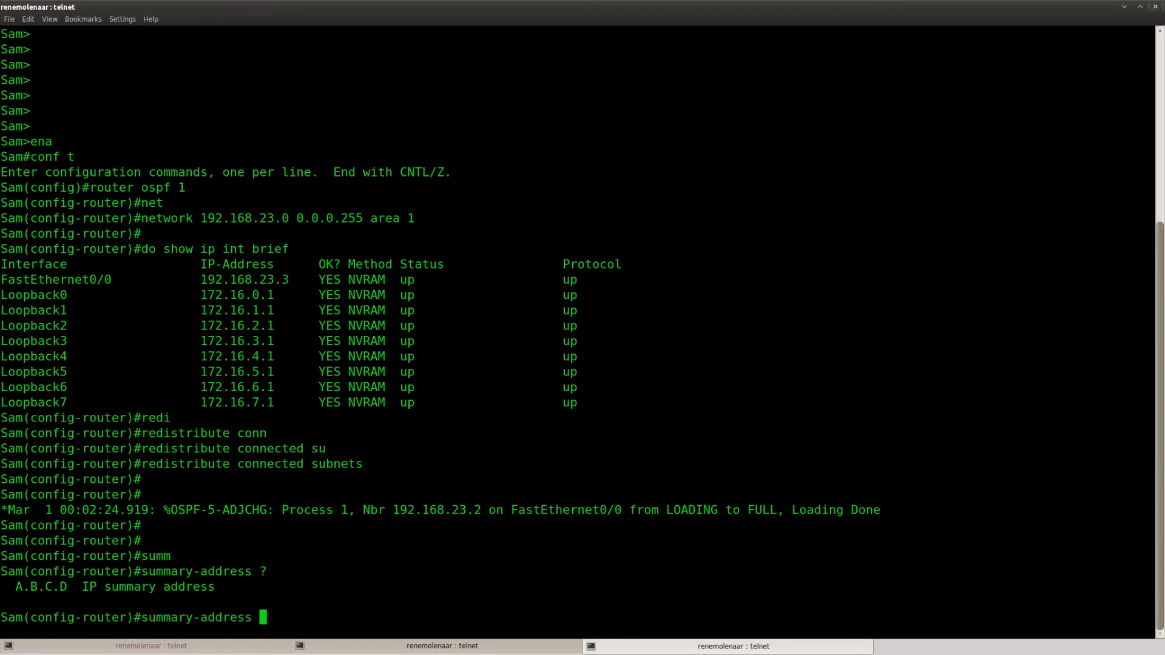
pyautogui.moveTo(390, 484)
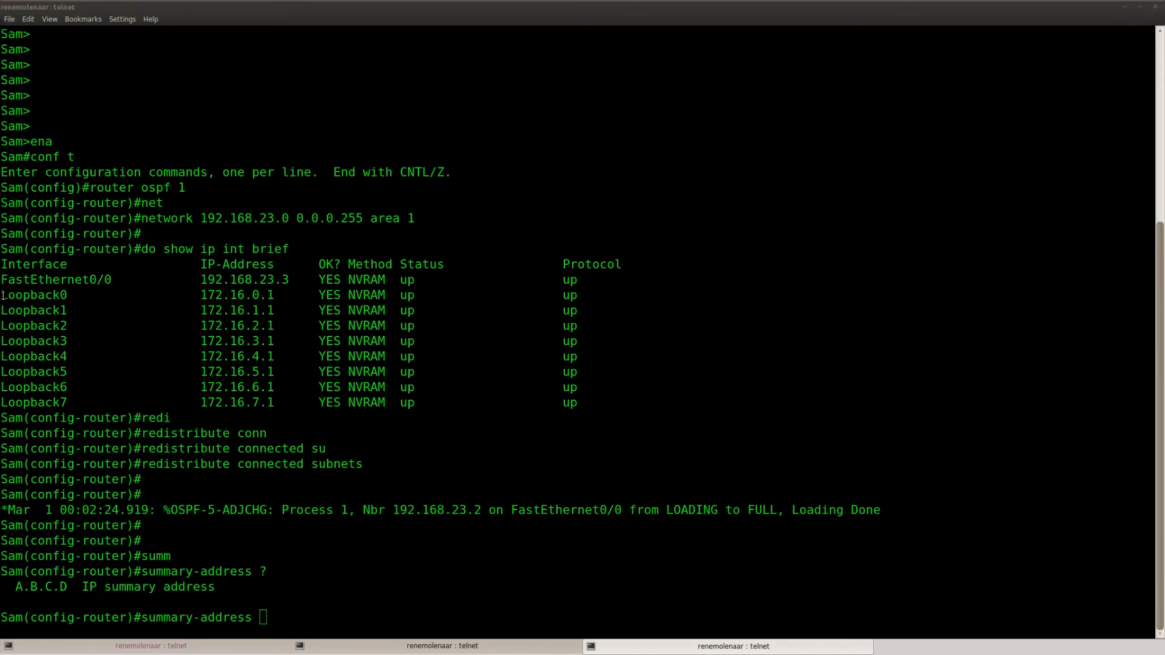
pyautogui.moveTo(8, 294); pyautogui.dragTo(606, 340)
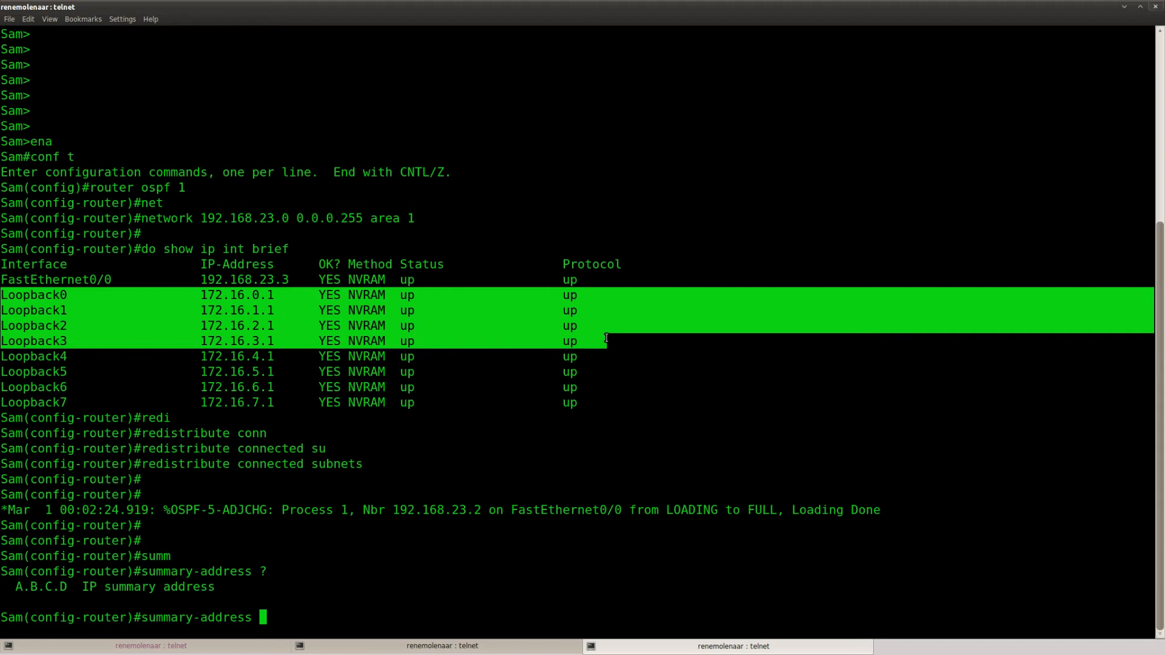
pyautogui.moveTo(153, 366)
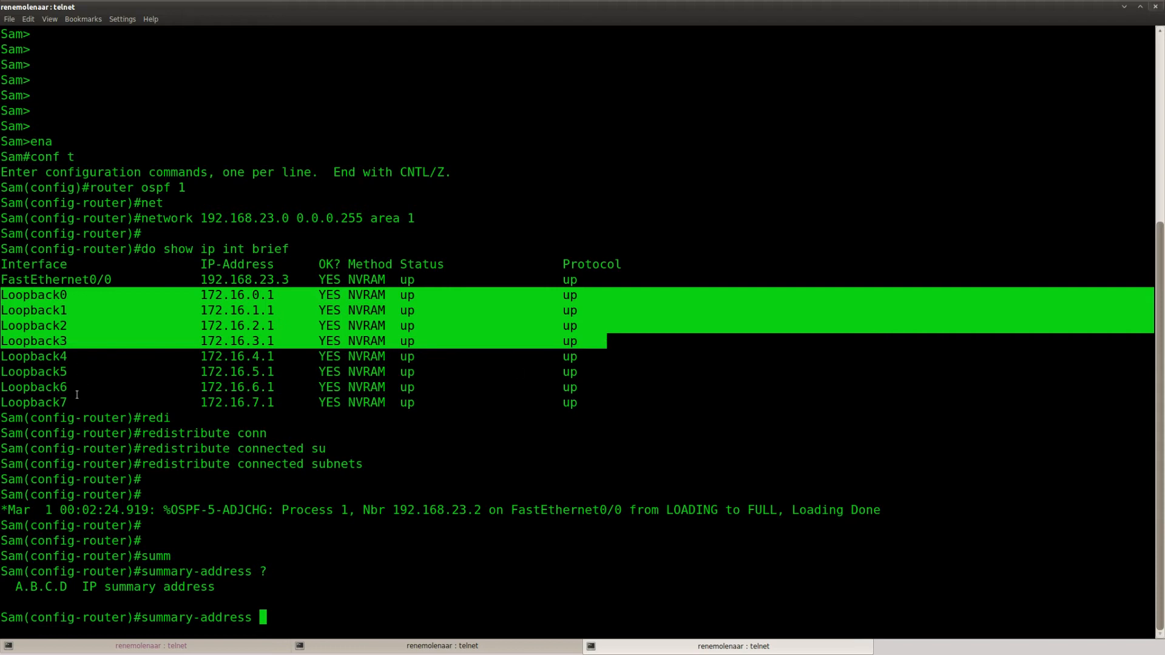
pyautogui.write('17')
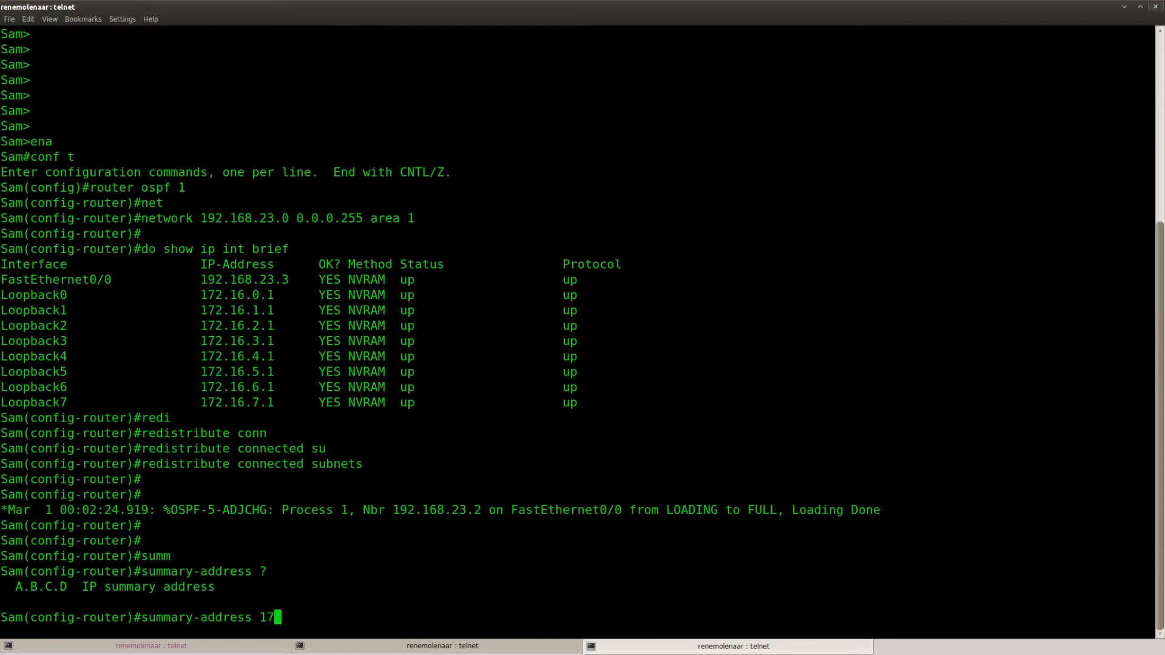
pyautogui.write('2.16.0.0 255.')
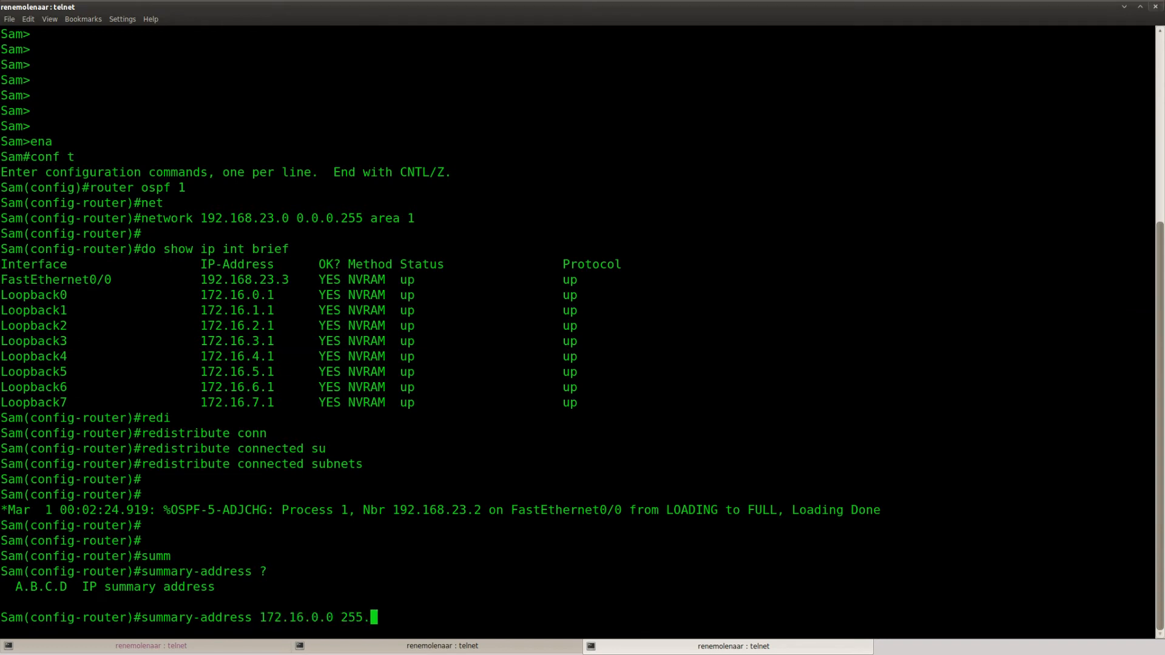
pyautogui.write('255')
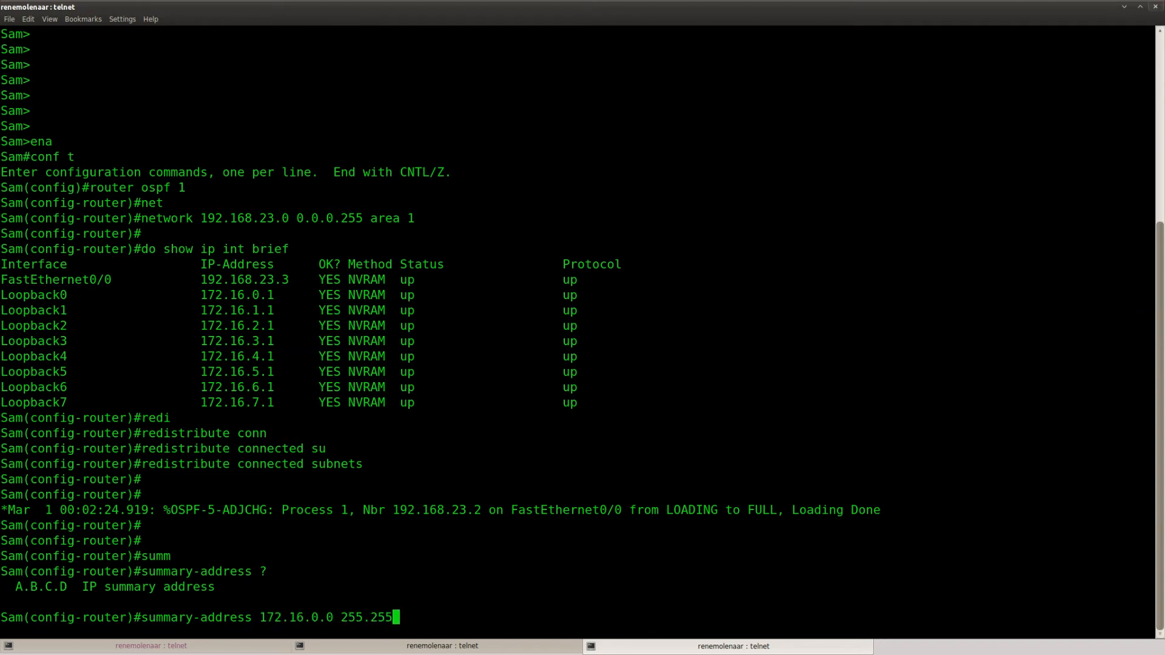
pyautogui.write('252.0')
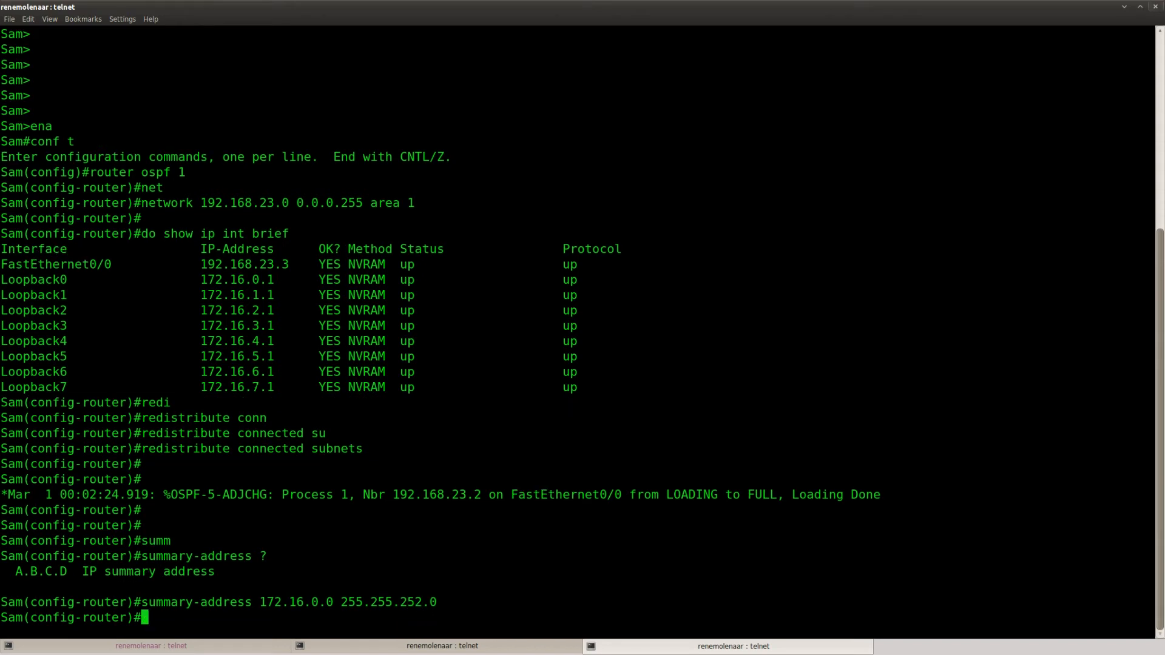
# Step: Start a second summary-address 172.16.4.0 255.255.252.0 on Sam
pyautogui.write('summary-address 172.1')
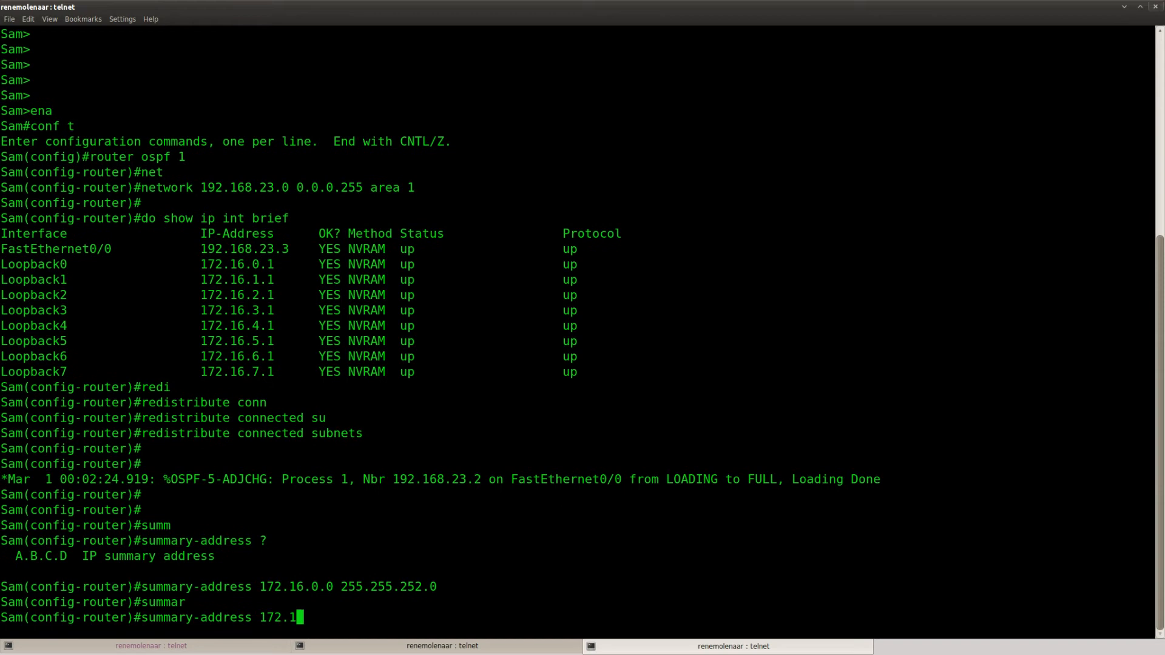
pyautogui.write('6.4.0')
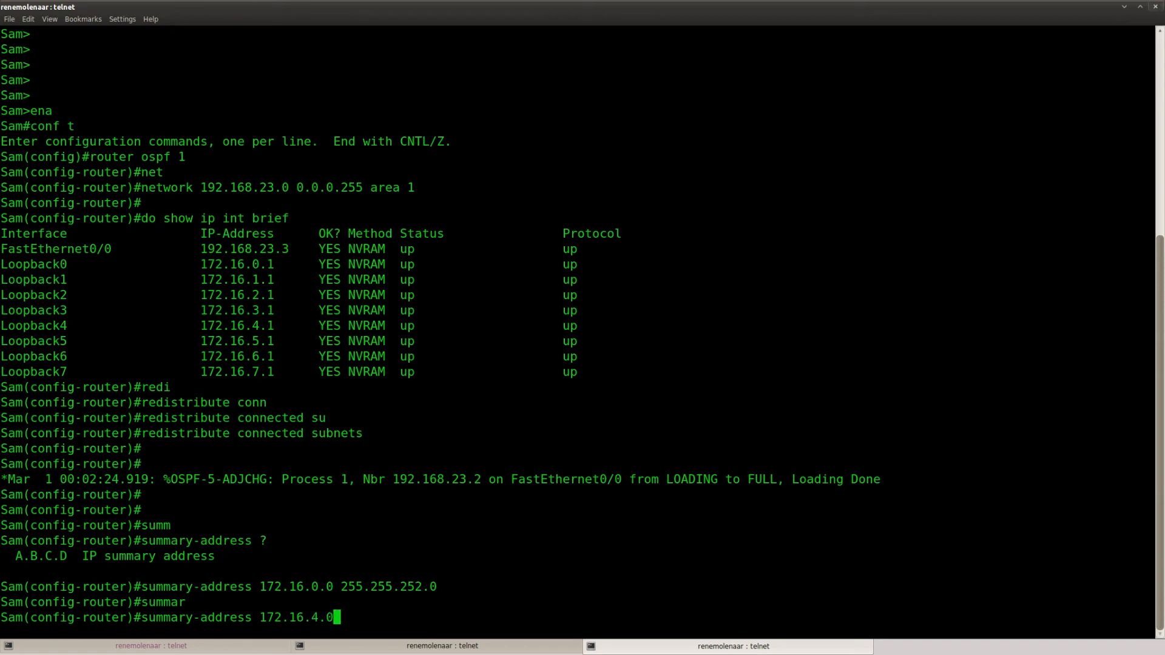
pyautogui.write('255.255.')
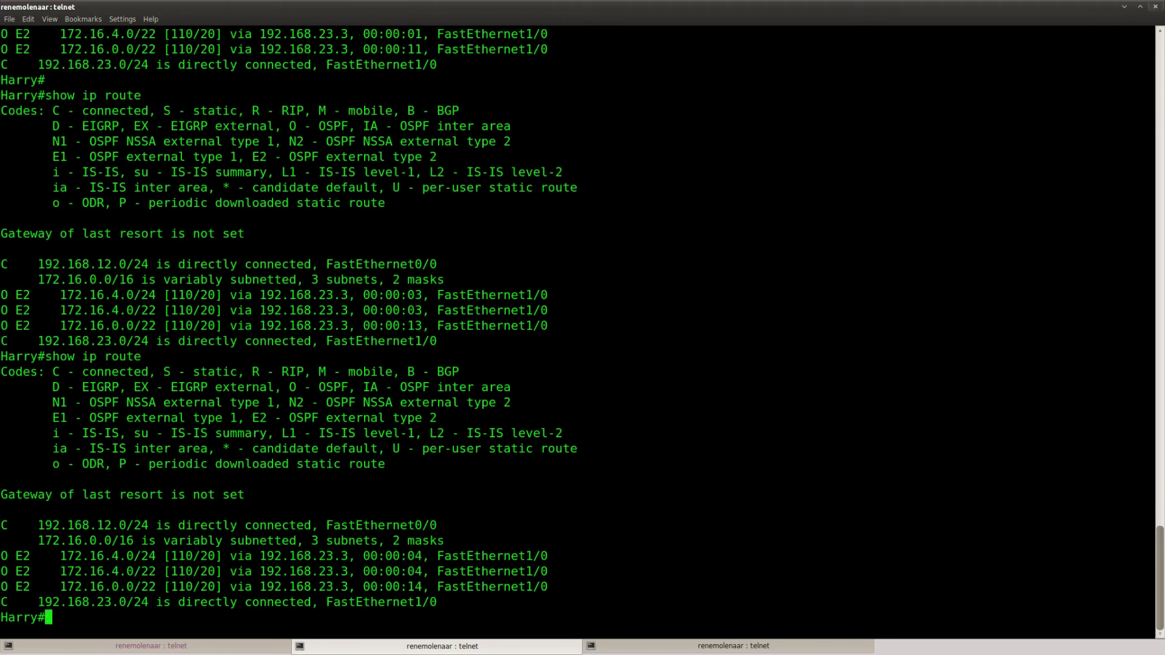
# Step: Verify the two O E2 /22 summaries with show ip route on Harry and Jack, then return to Sam
pyautogui.write('show ip route')
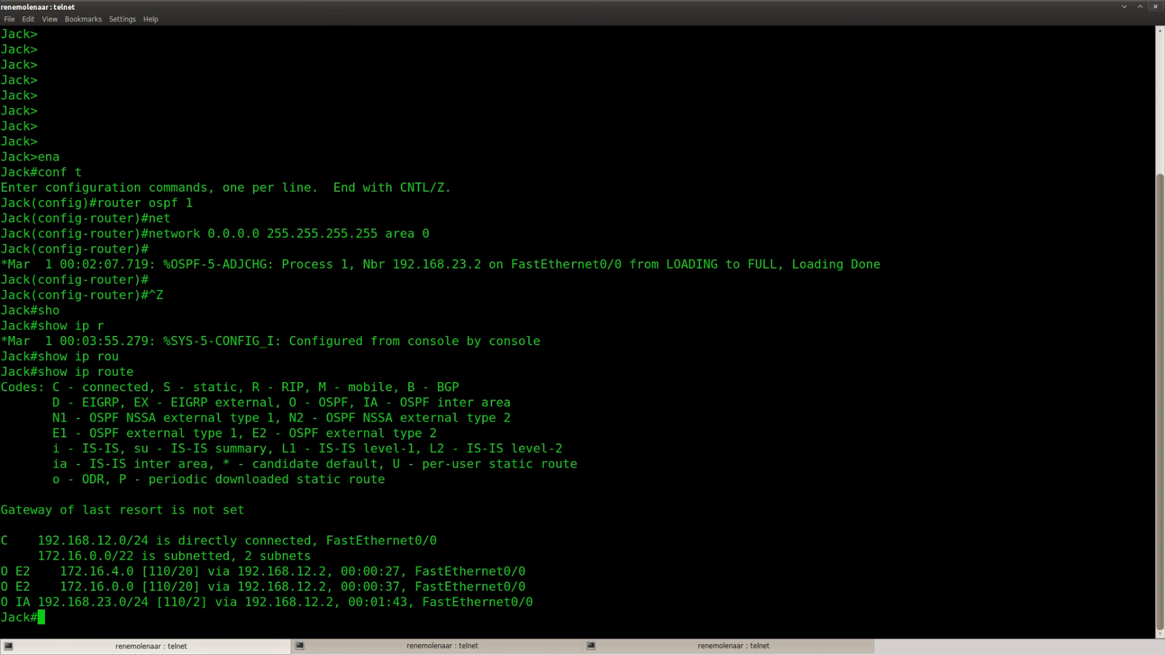
pyautogui.press('Return')
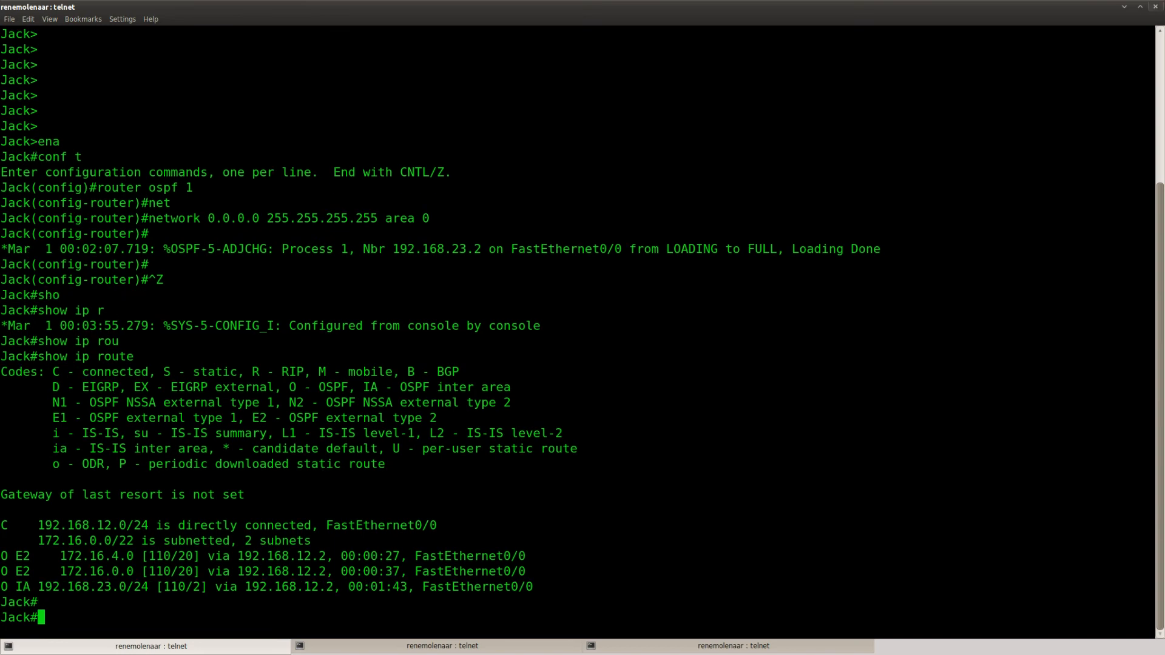
pyautogui.moveTo(631, 635)
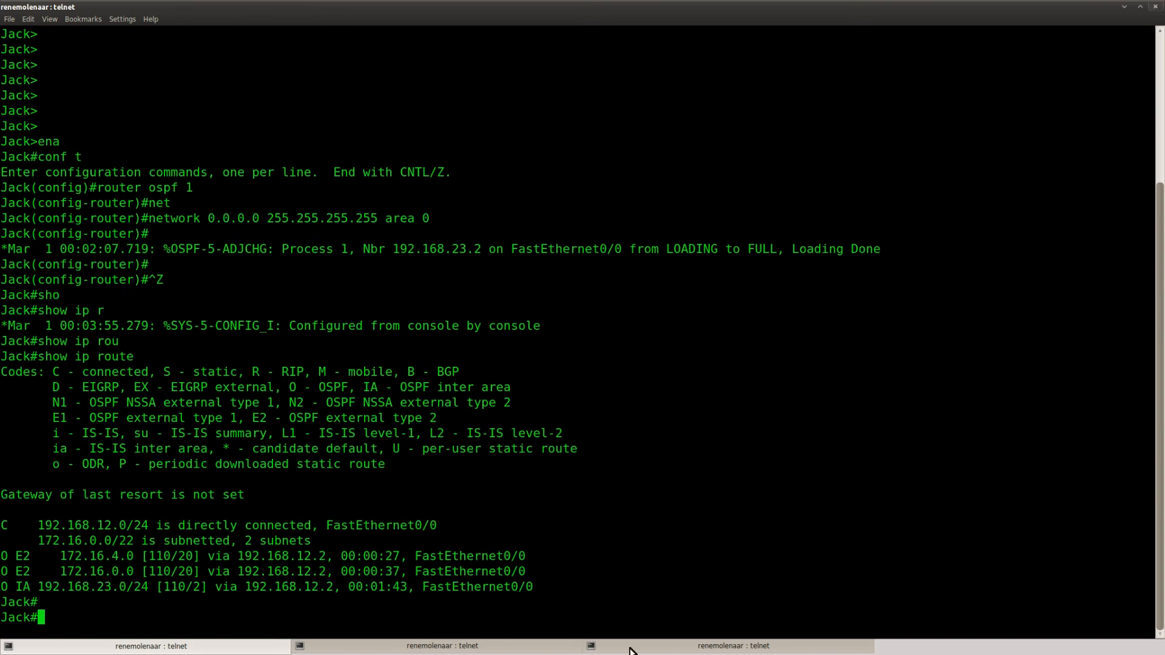
pyautogui.click(732, 646)
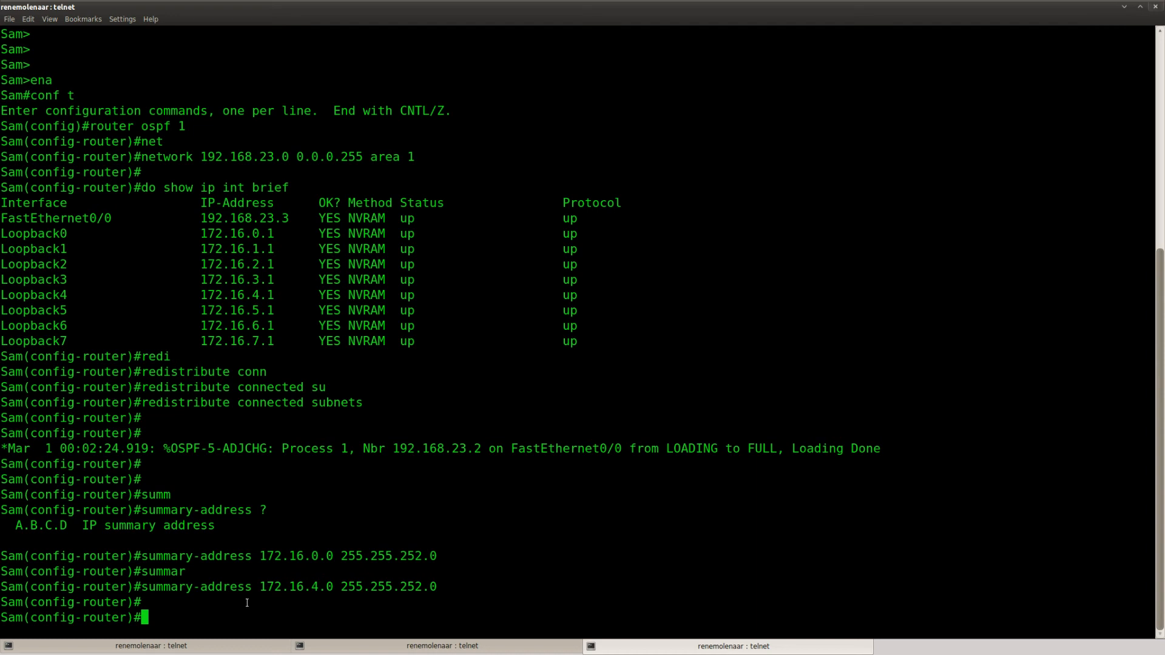
pyautogui.moveTo(243, 602)
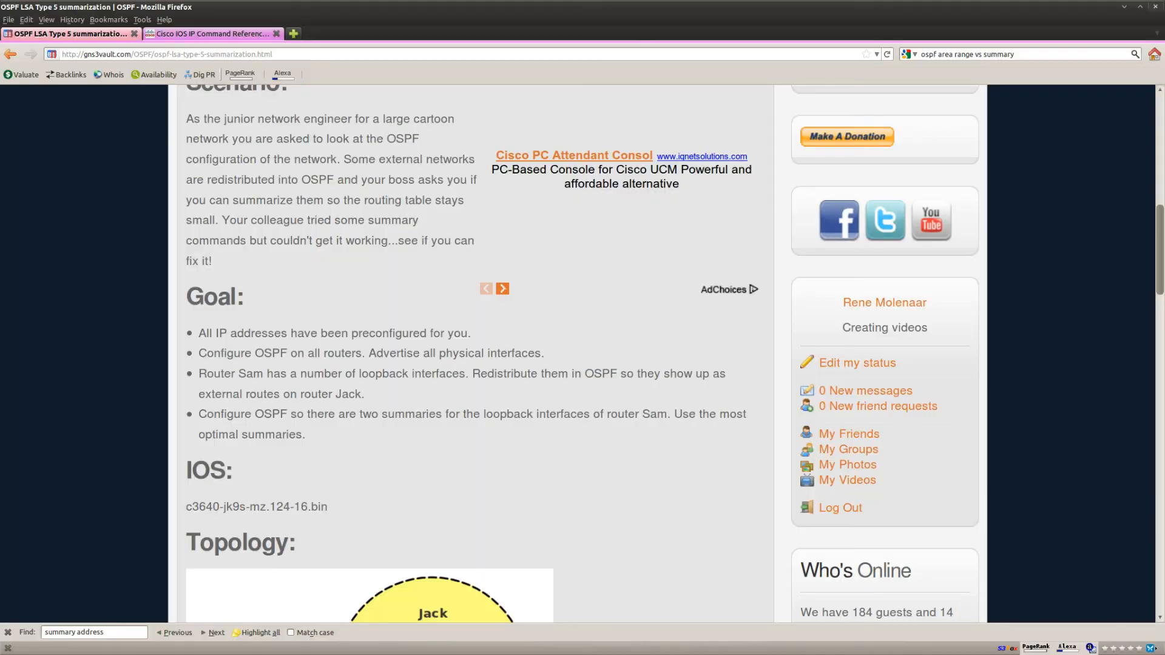
pyautogui.moveTo(177, 438)
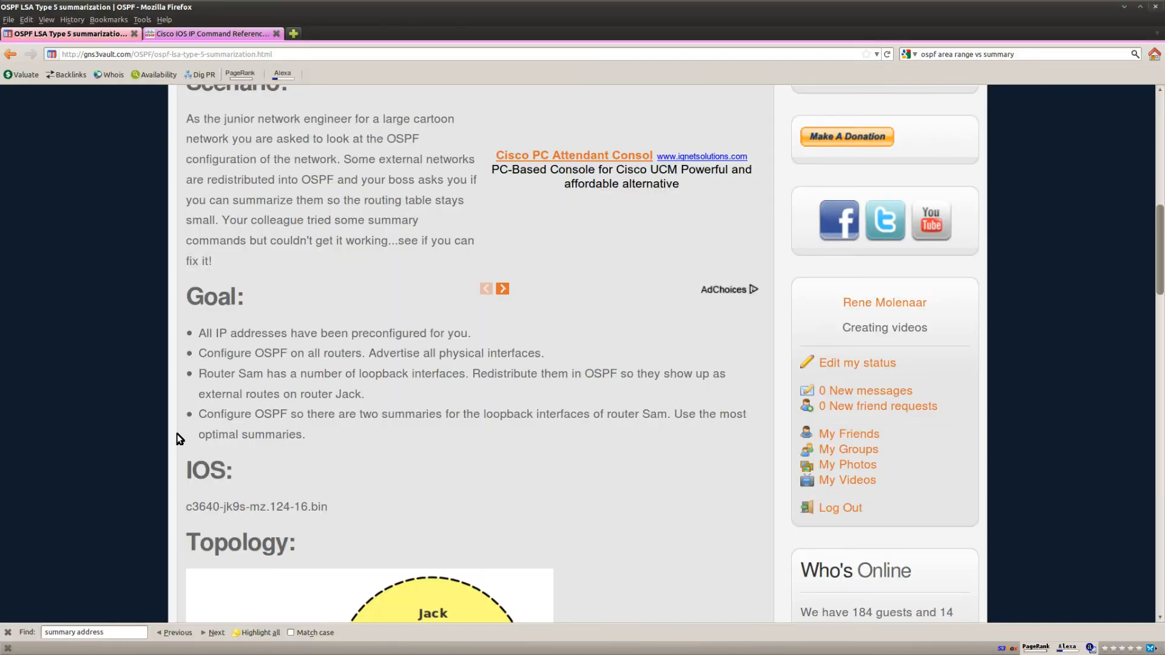
# Step: Scroll the GNS3Vault lab page over the goals and back up to the title
pyautogui.scroll(-3)
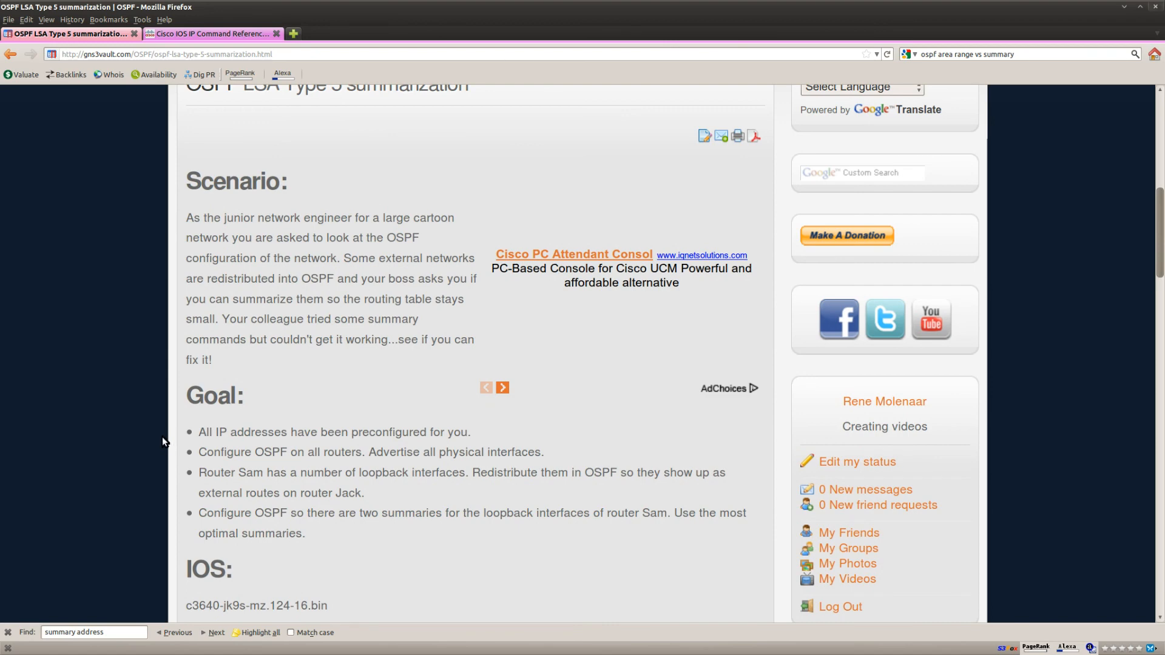
pyautogui.scroll(3)
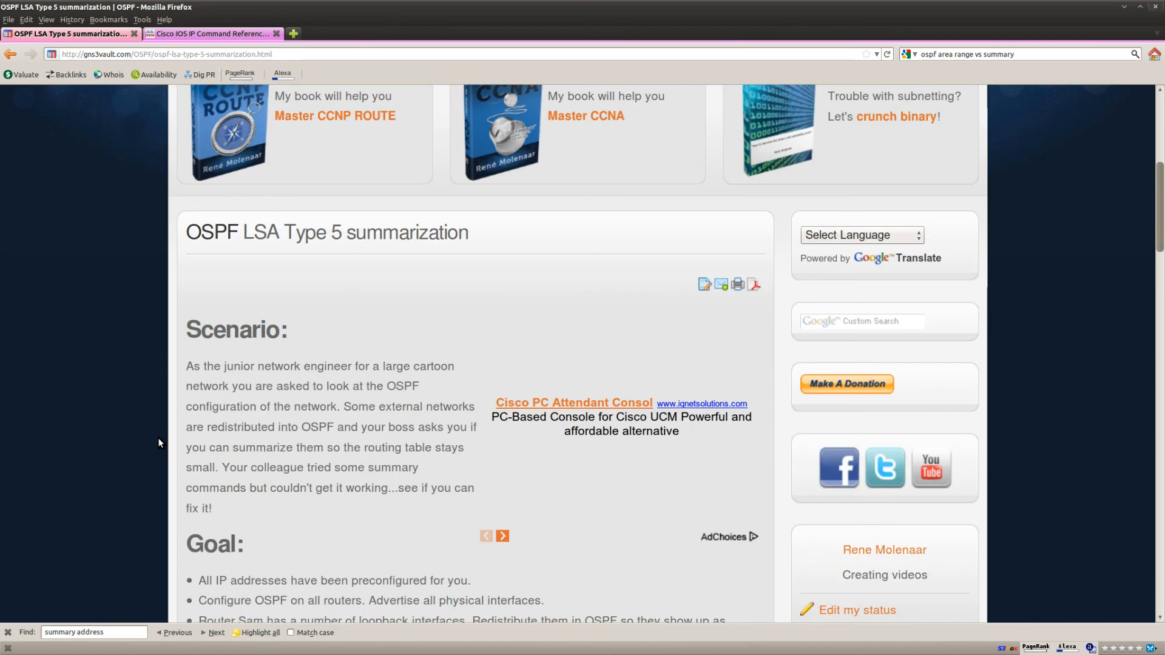
pyautogui.moveTo(320, 237)
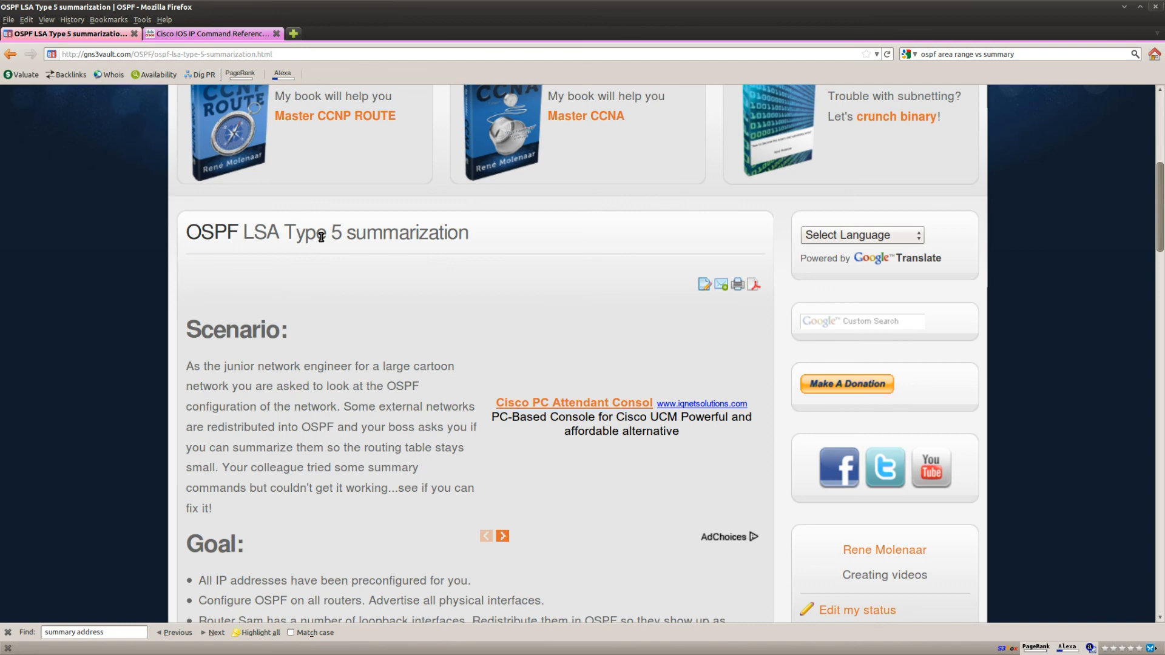
pyautogui.moveTo(468, 242)
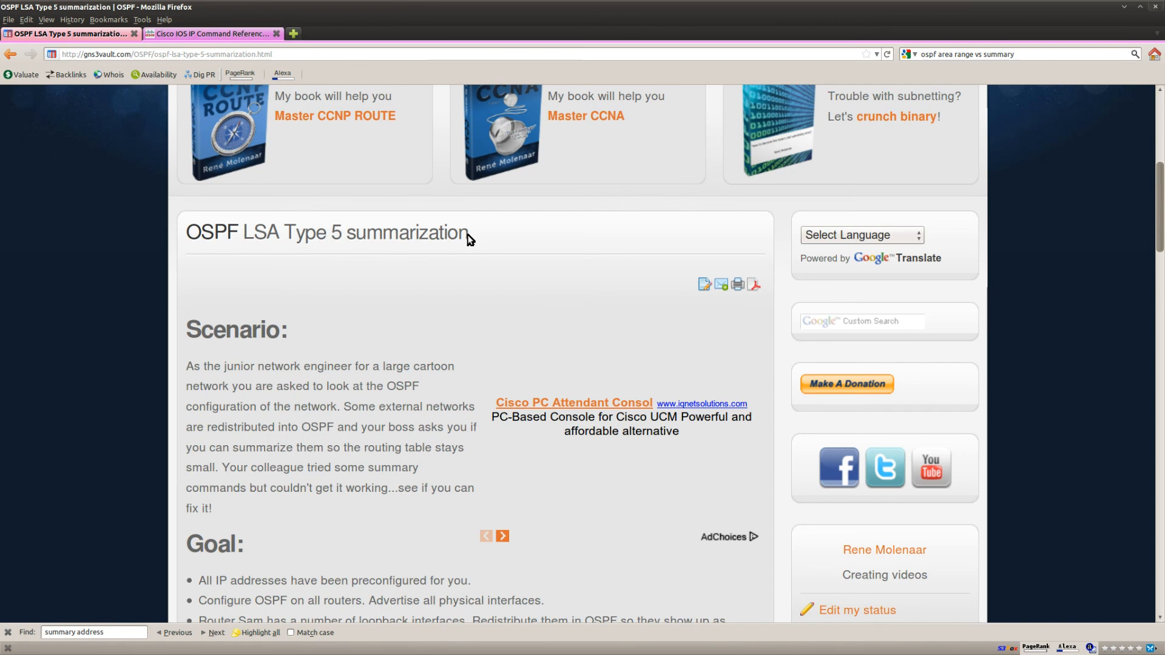
pyautogui.moveTo(161, 309)
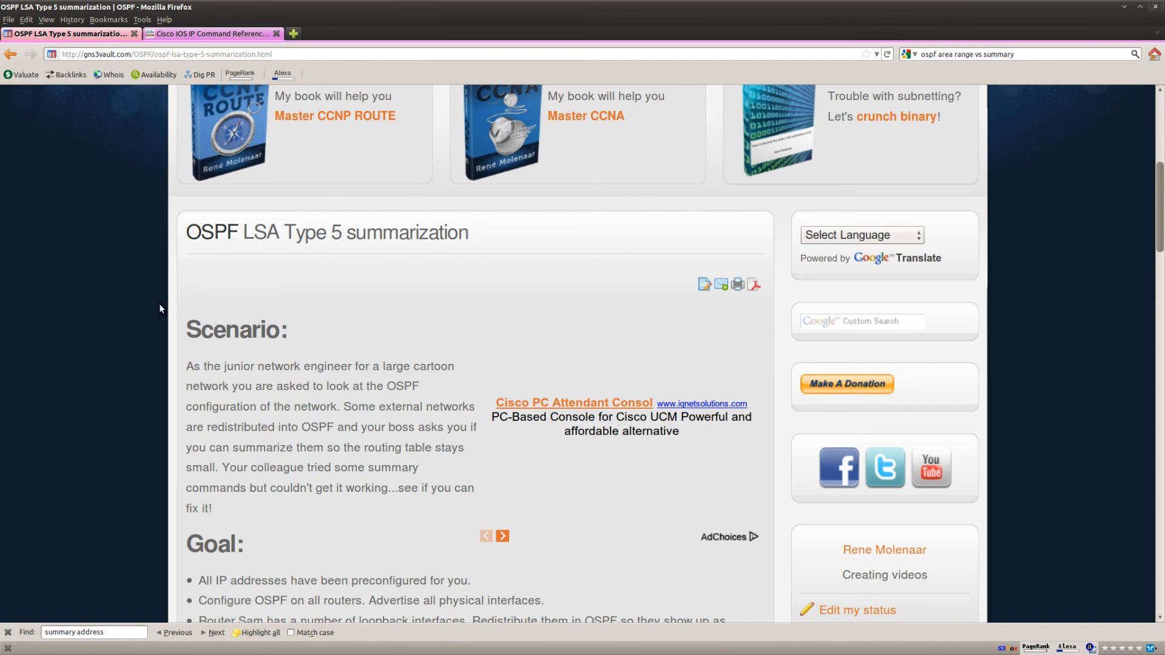
pyautogui.moveTo(167, 309)
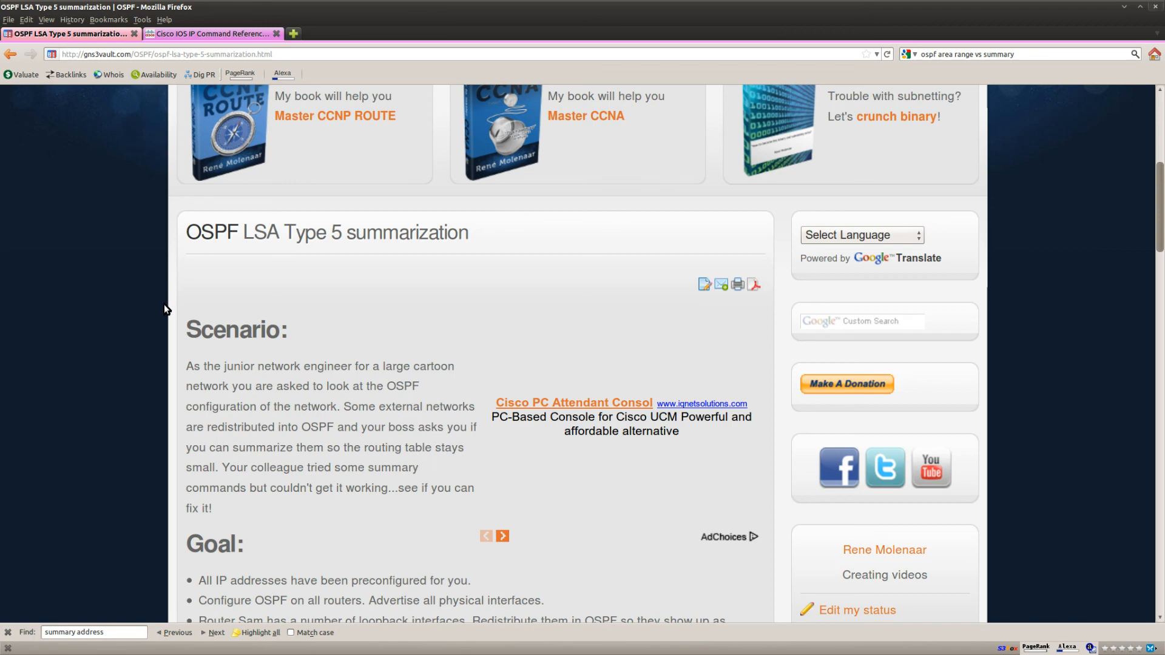
pyautogui.moveTo(134, 290)
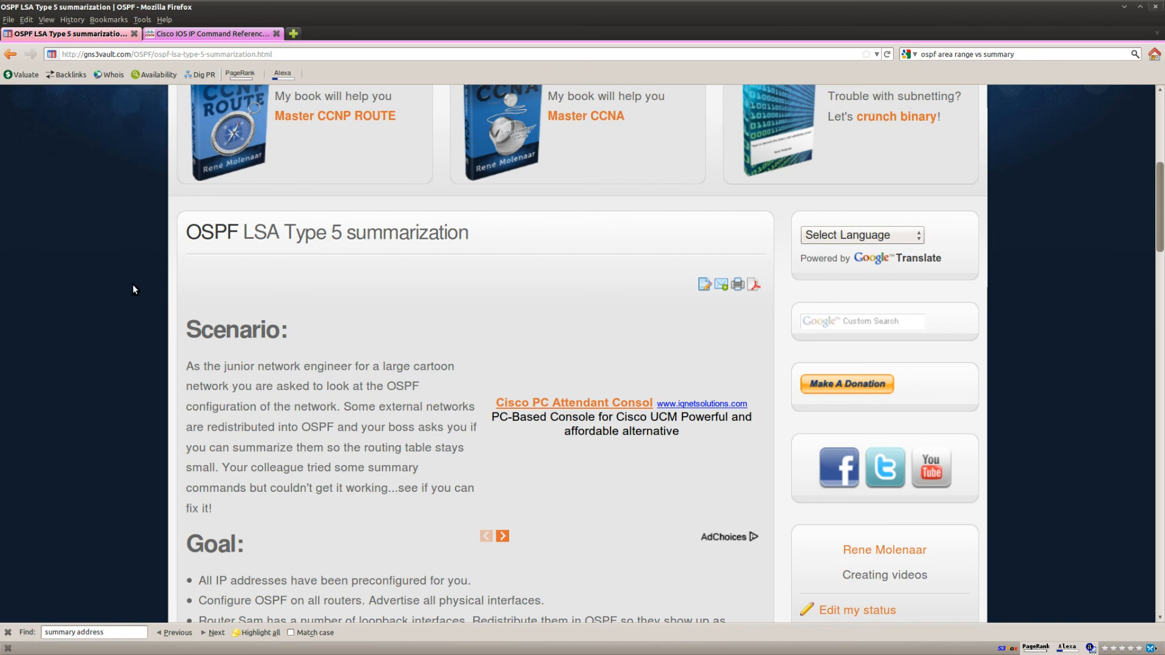